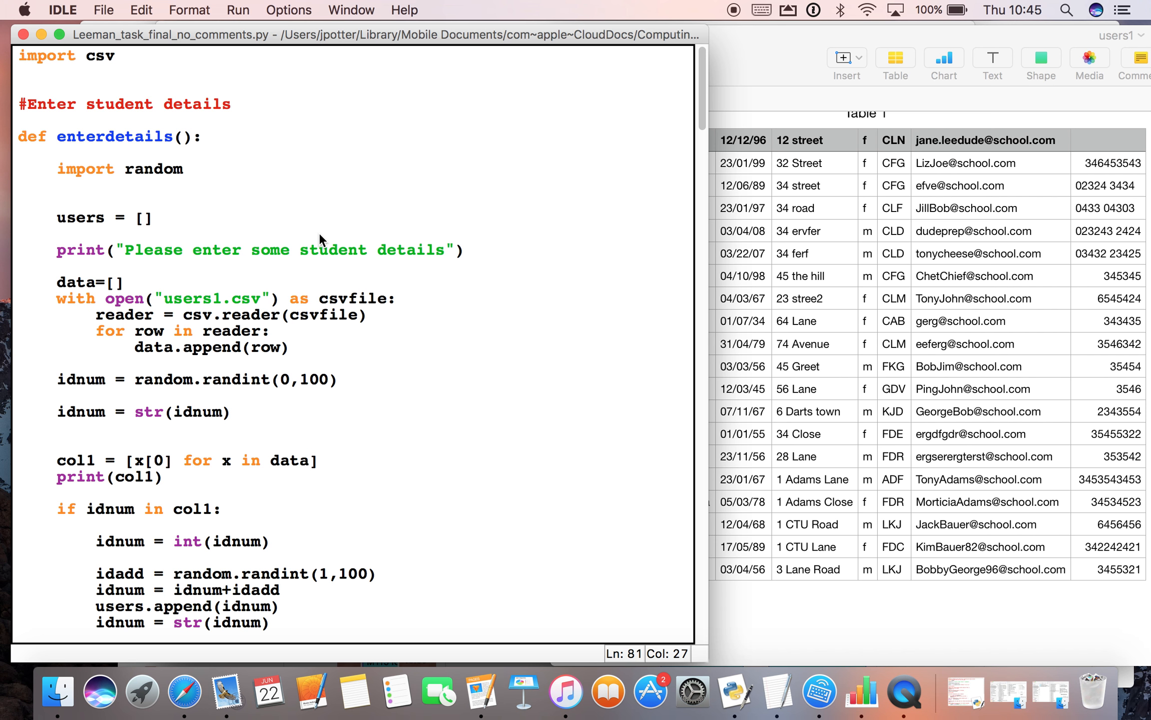
Scroll the editor from the enterdetails function down to the login and menu code
scroll("down", 3)
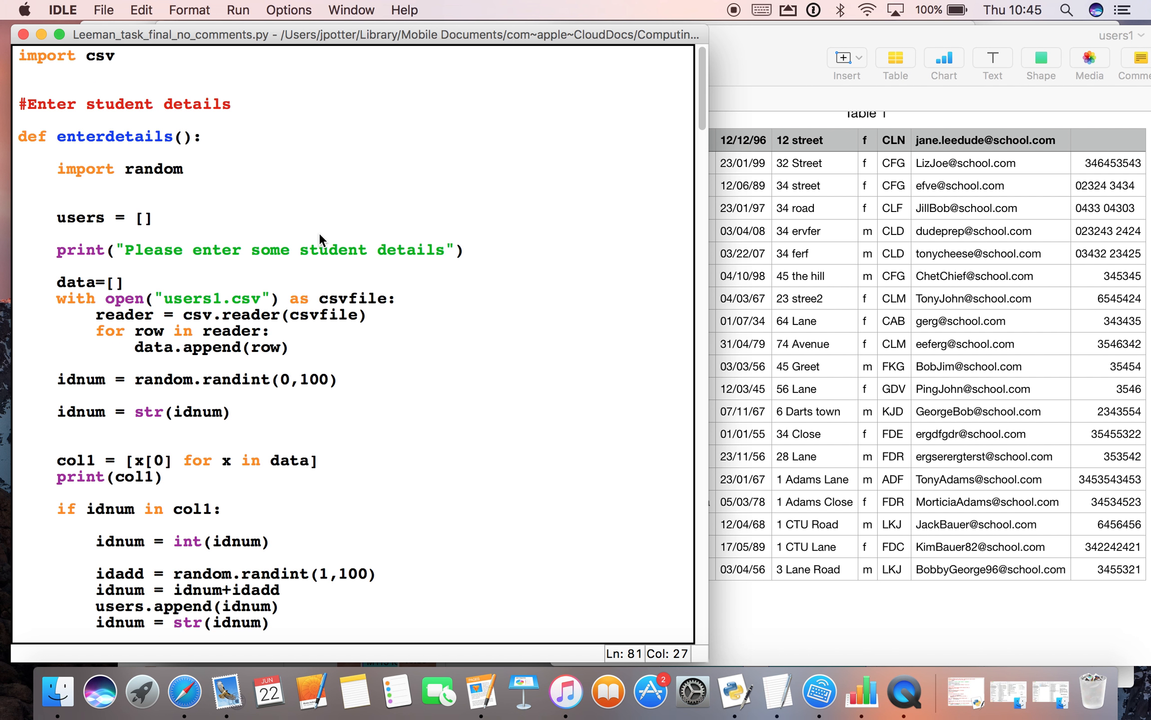
scroll("down", 3)
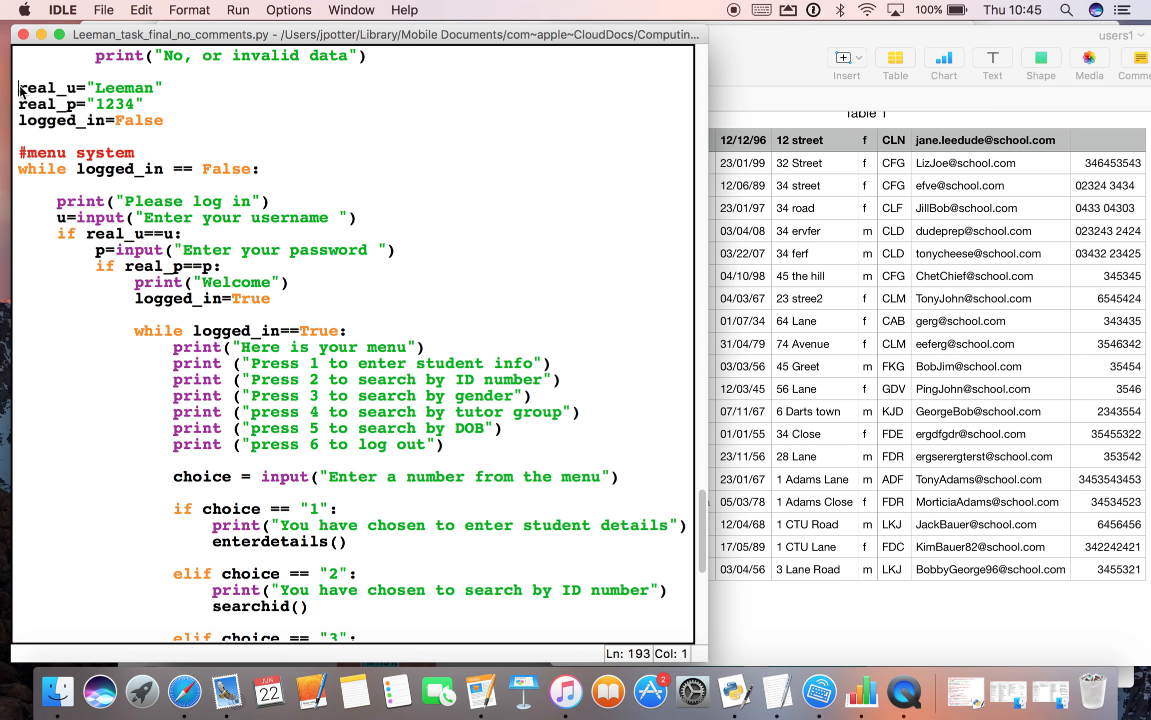
double_click(44, 88)
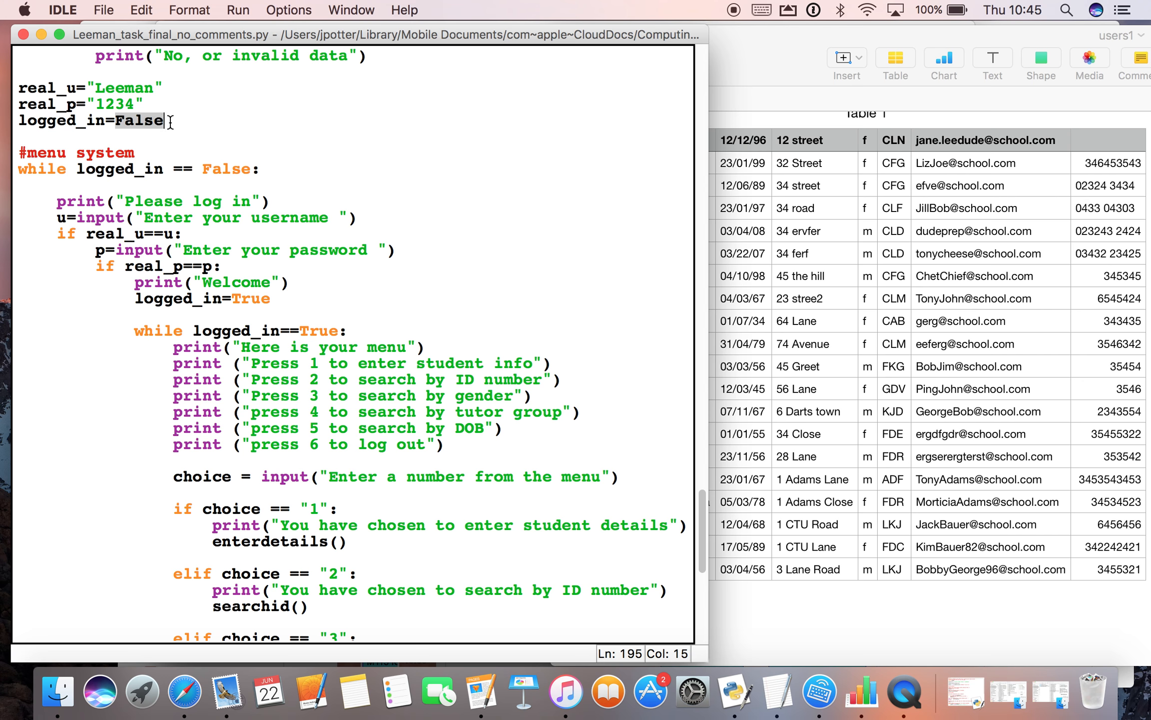
left_click(24, 169)
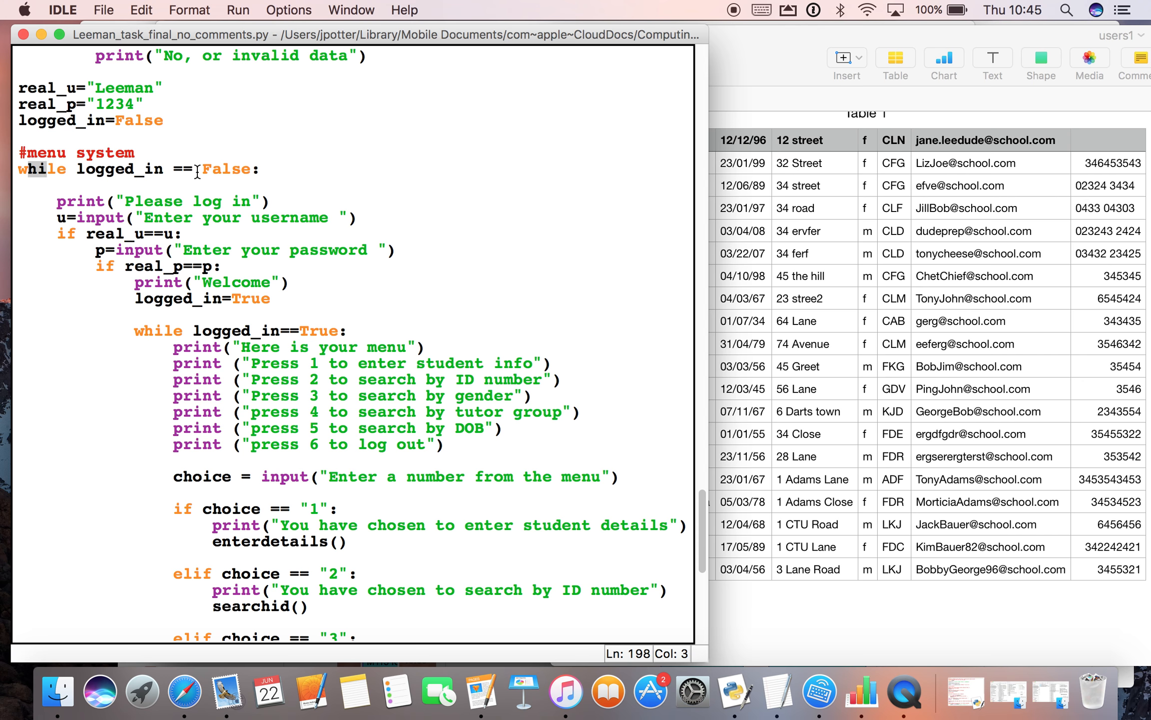
mouse_move(111, 120)
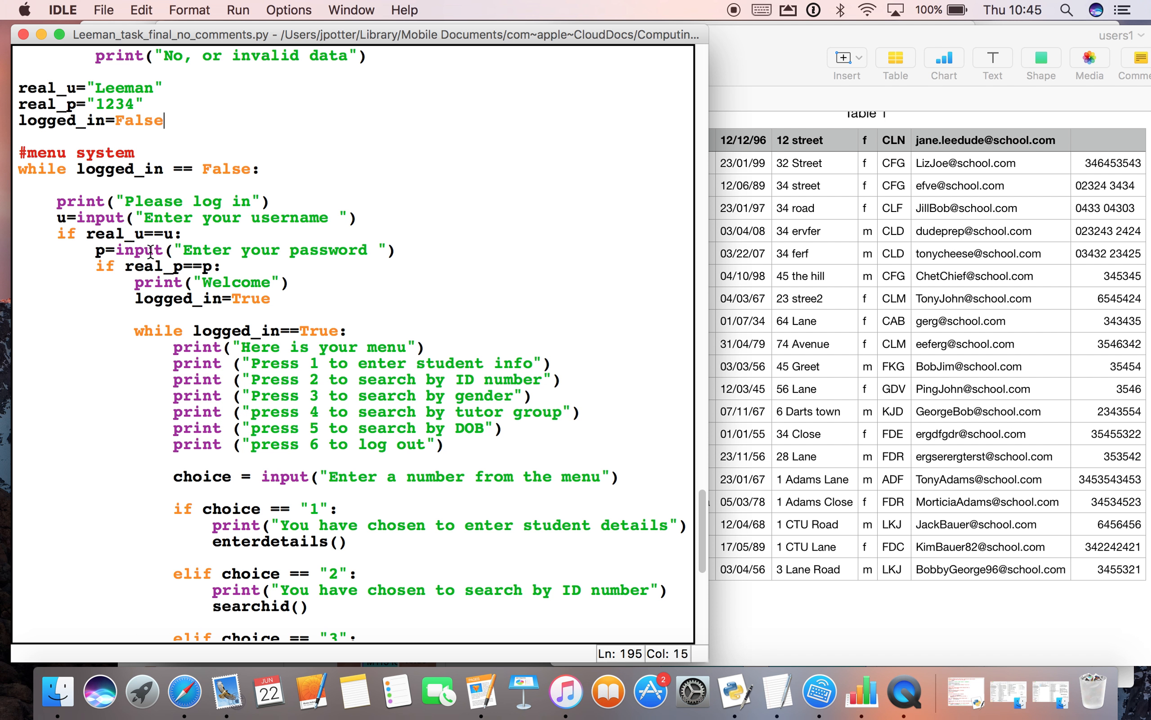
mouse_move(232, 308)
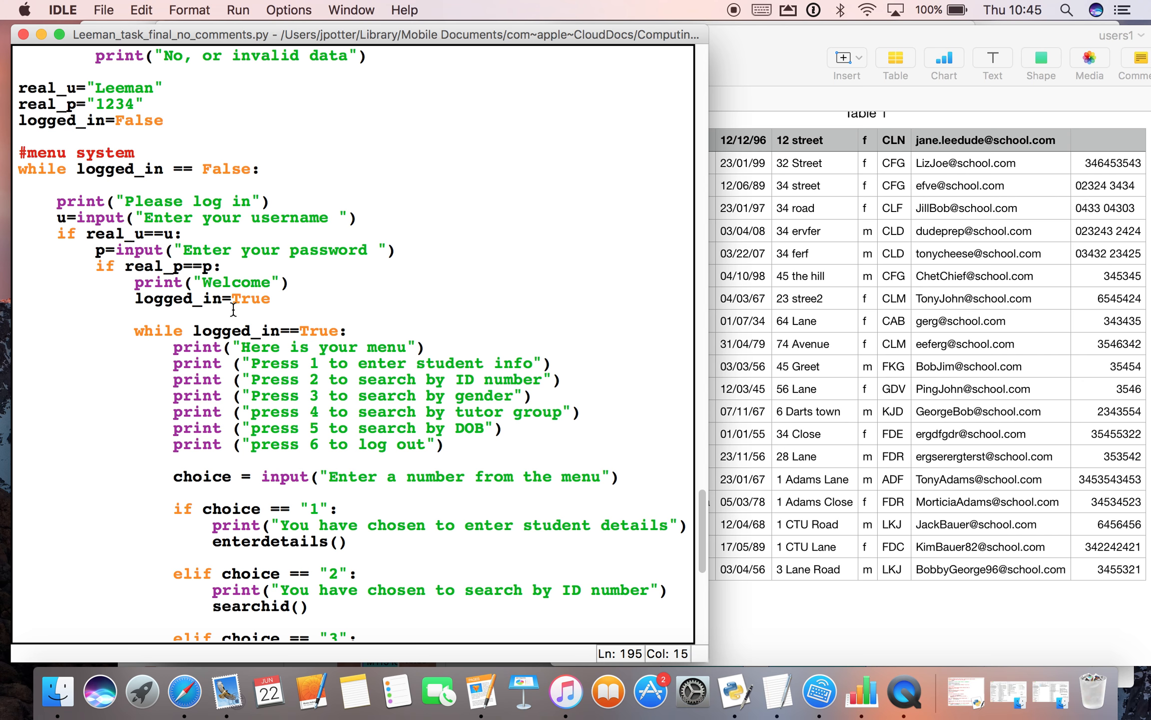
left_click(164, 120)
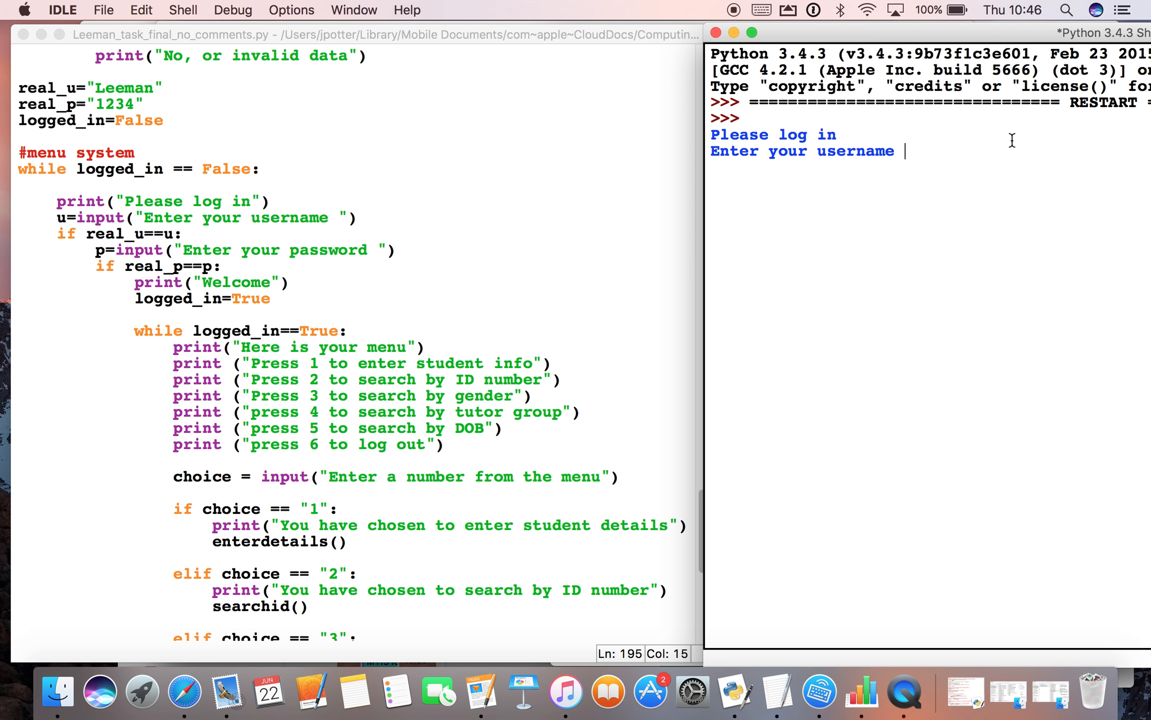
mouse_move(945, 150)
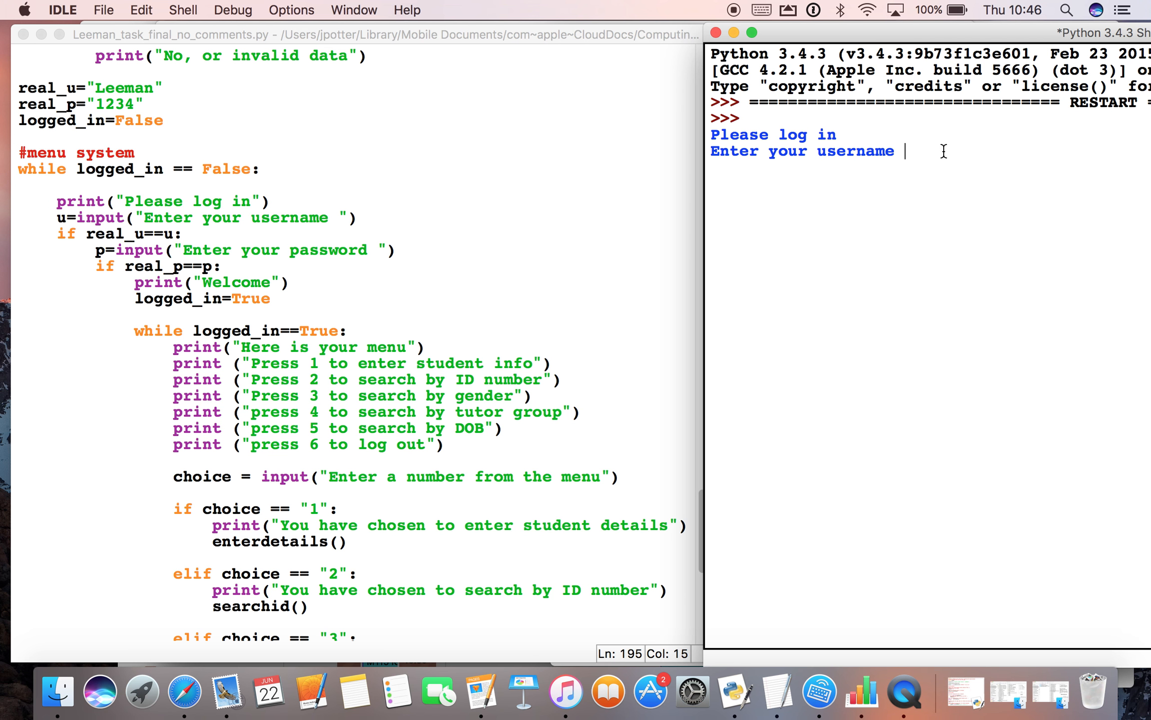
Enter the username bob at the login prompt, which the program rejects with User not found
type("bob")
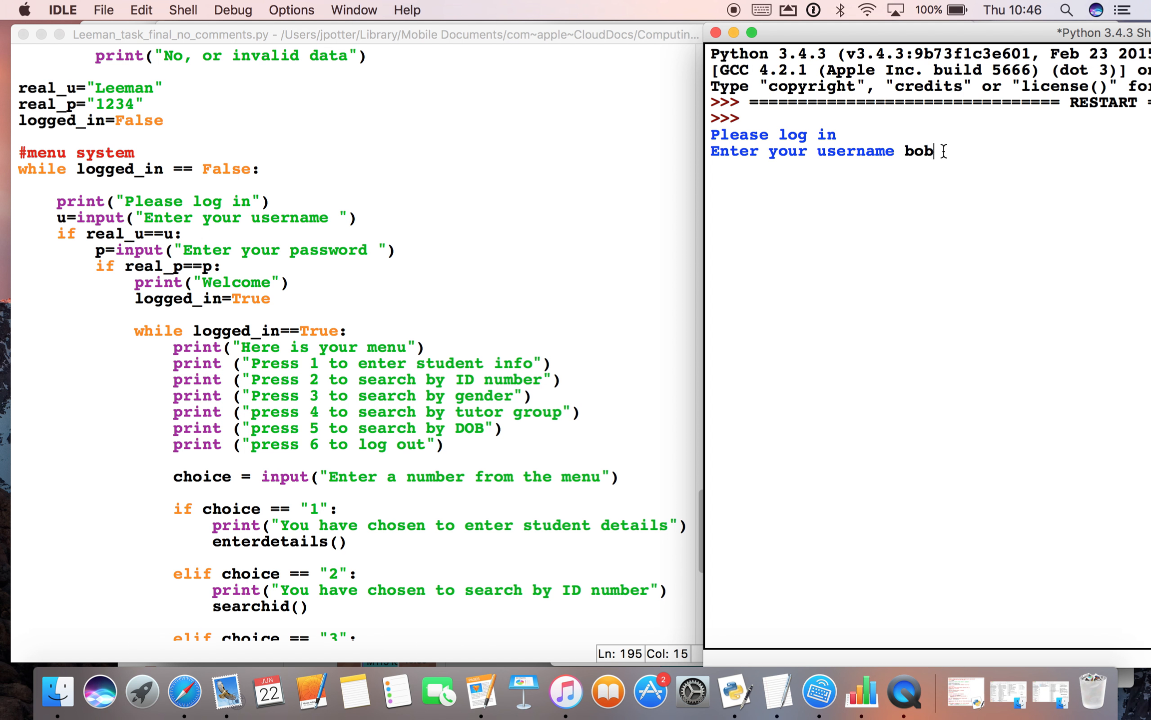
key("enter")
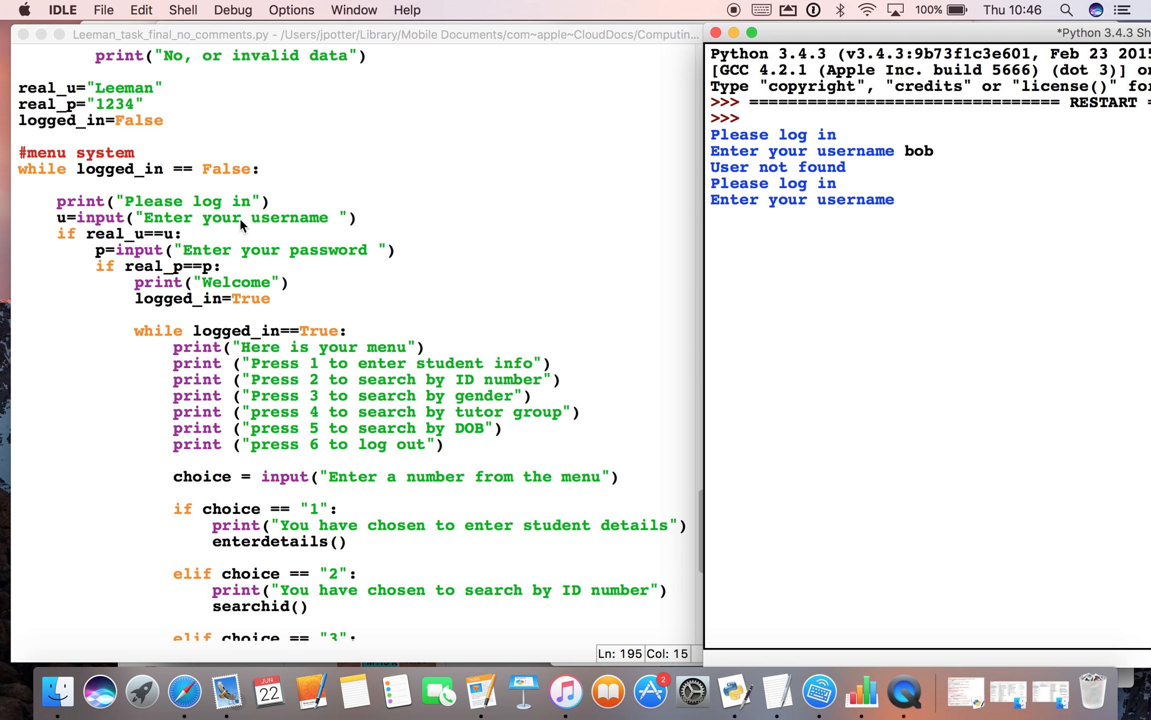
mouse_move(190, 242)
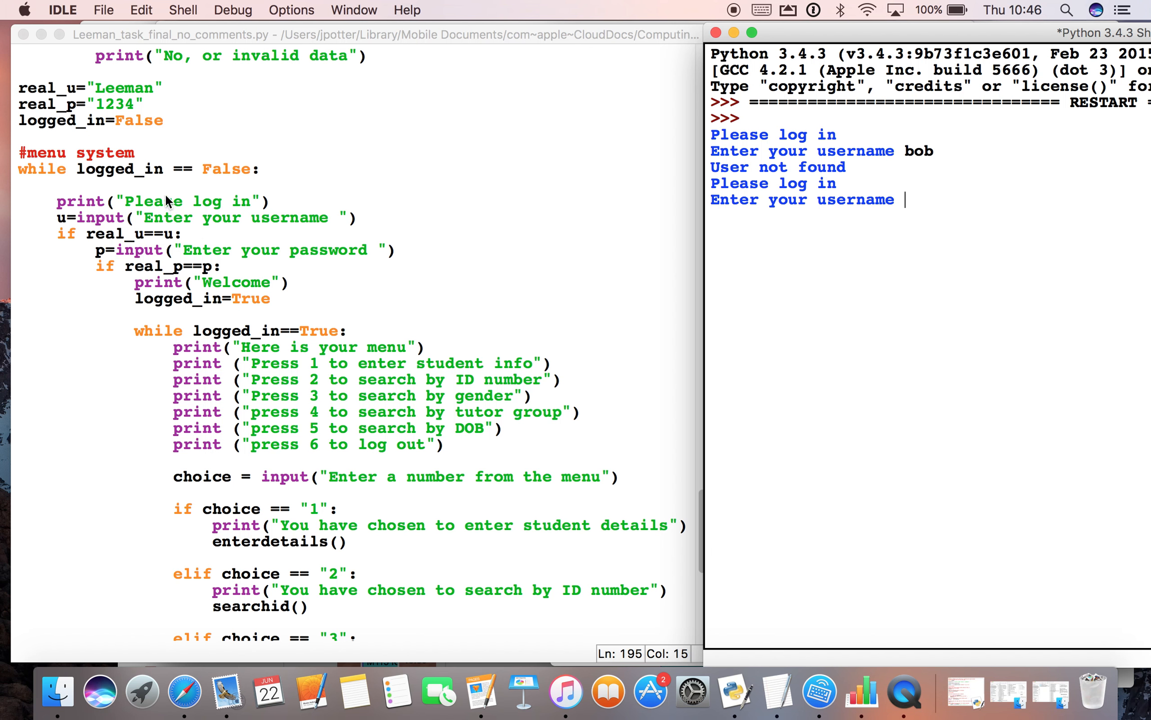
mouse_move(104, 269)
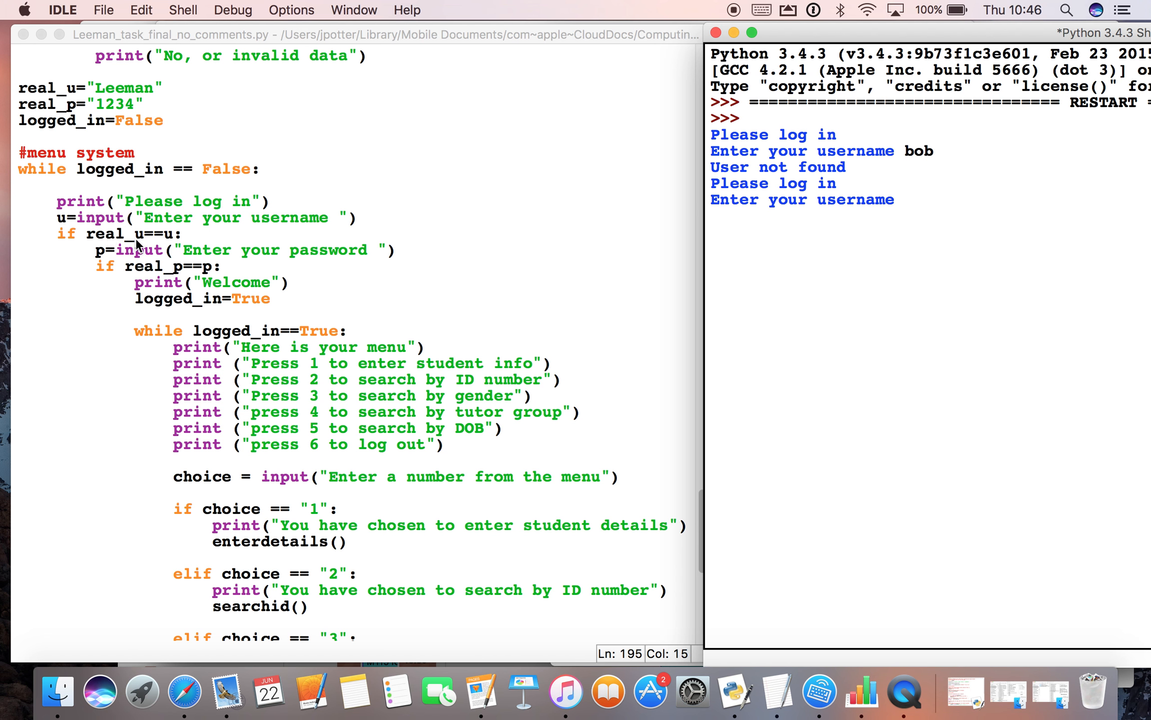
mouse_move(187, 244)
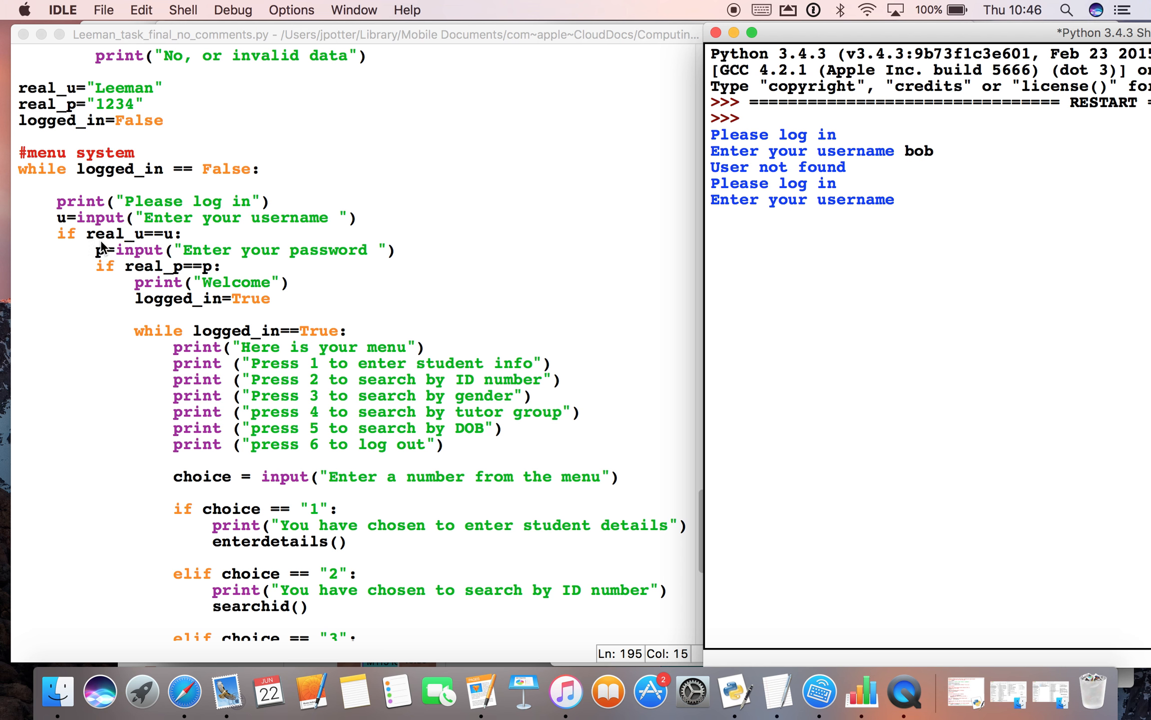
mouse_move(173, 399)
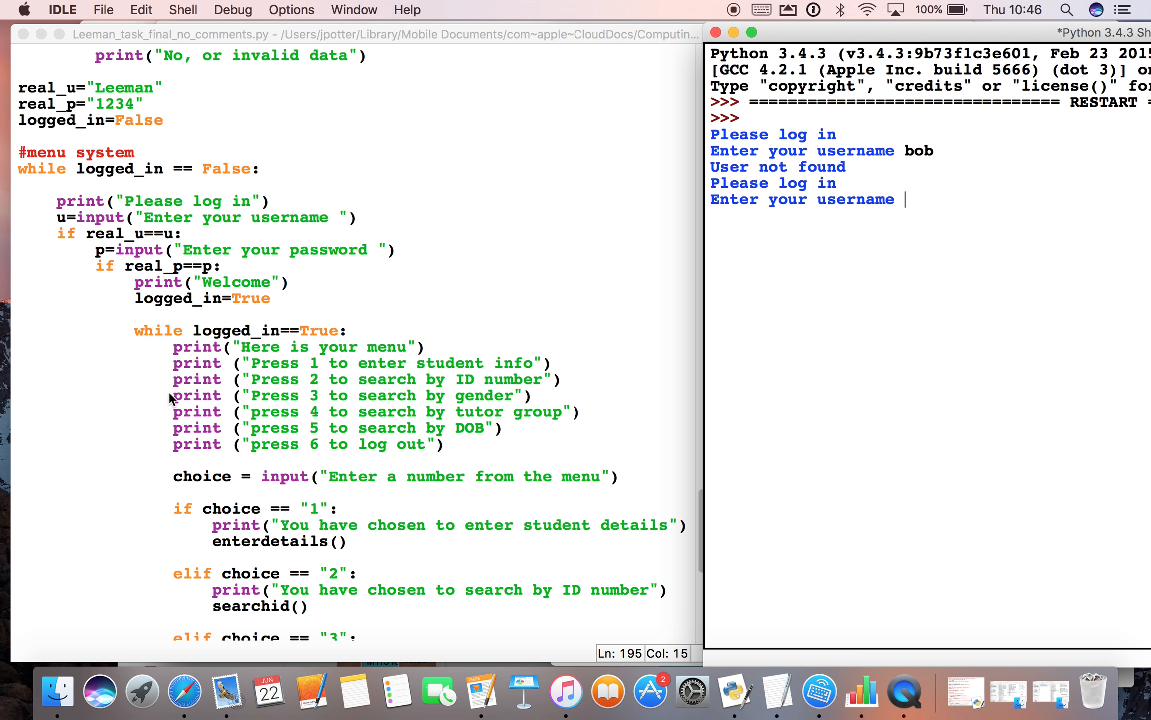
scroll("down", 3)
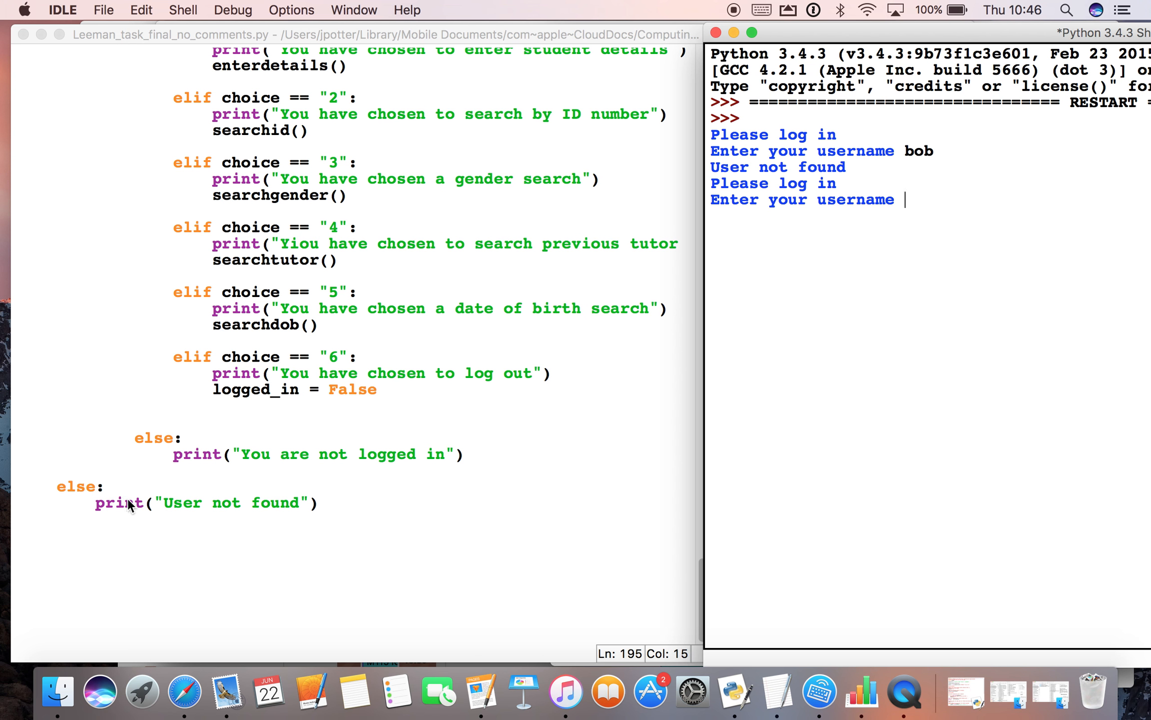
mouse_move(311, 502)
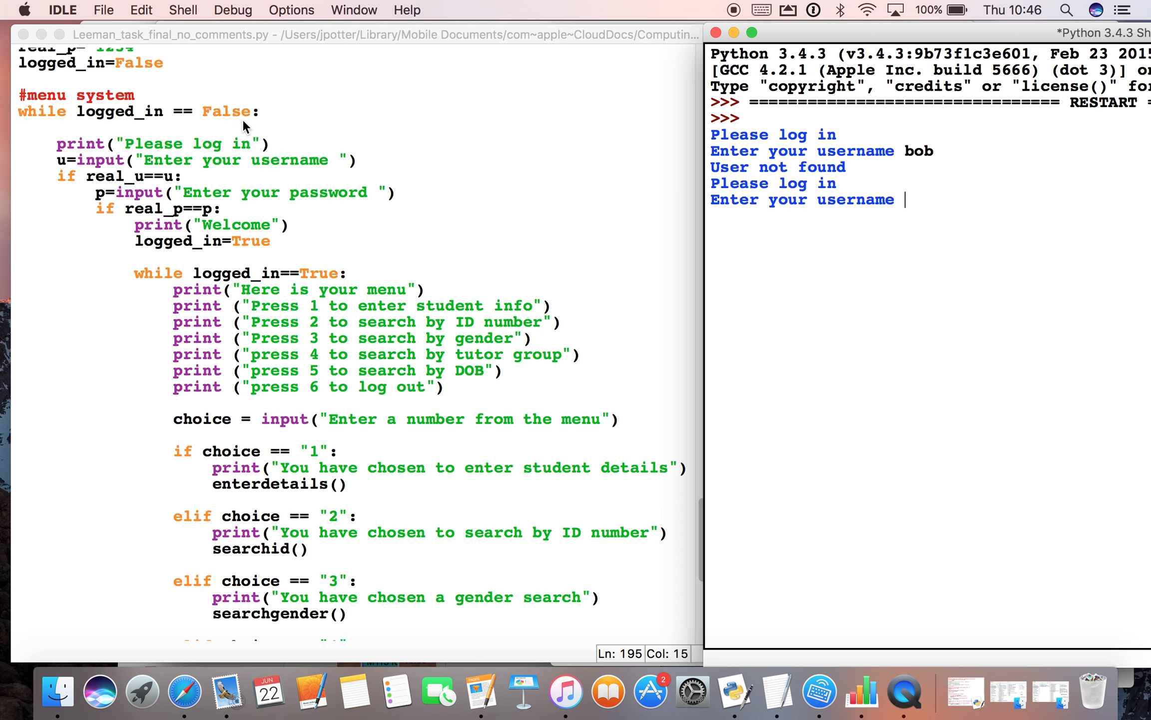
mouse_move(190, 332)
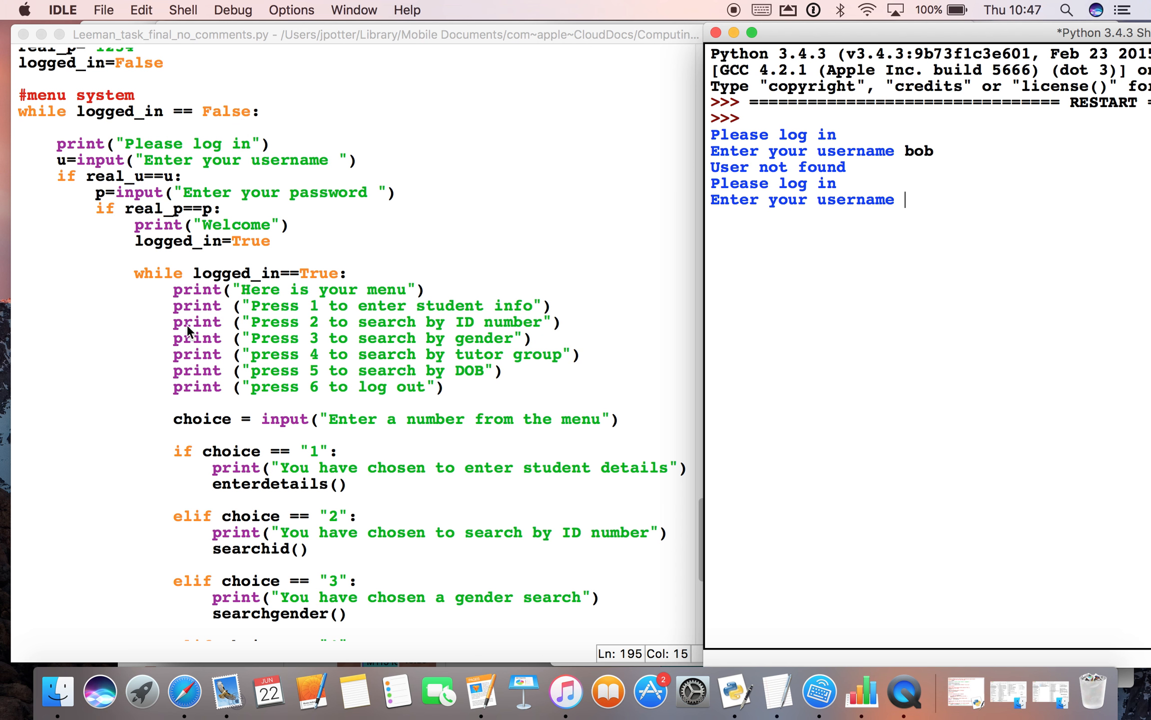
Enter the username Leeman so the program advances to the password prompt
type("K")
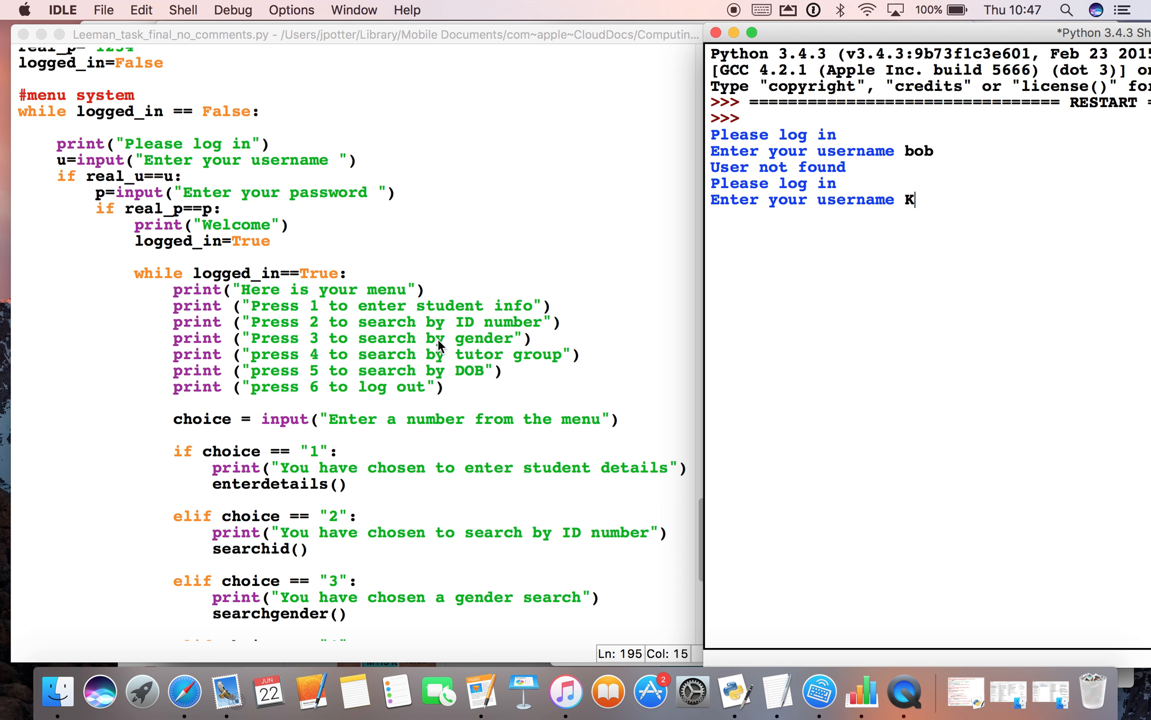
type("Leemna")
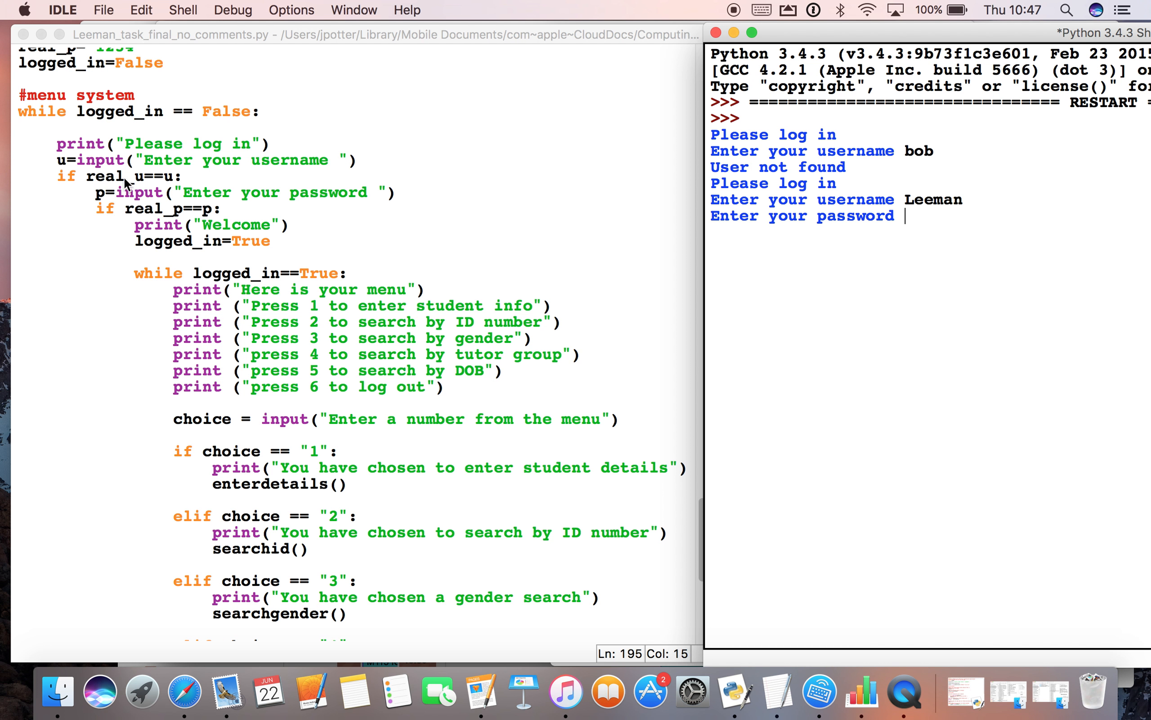
mouse_move(176, 188)
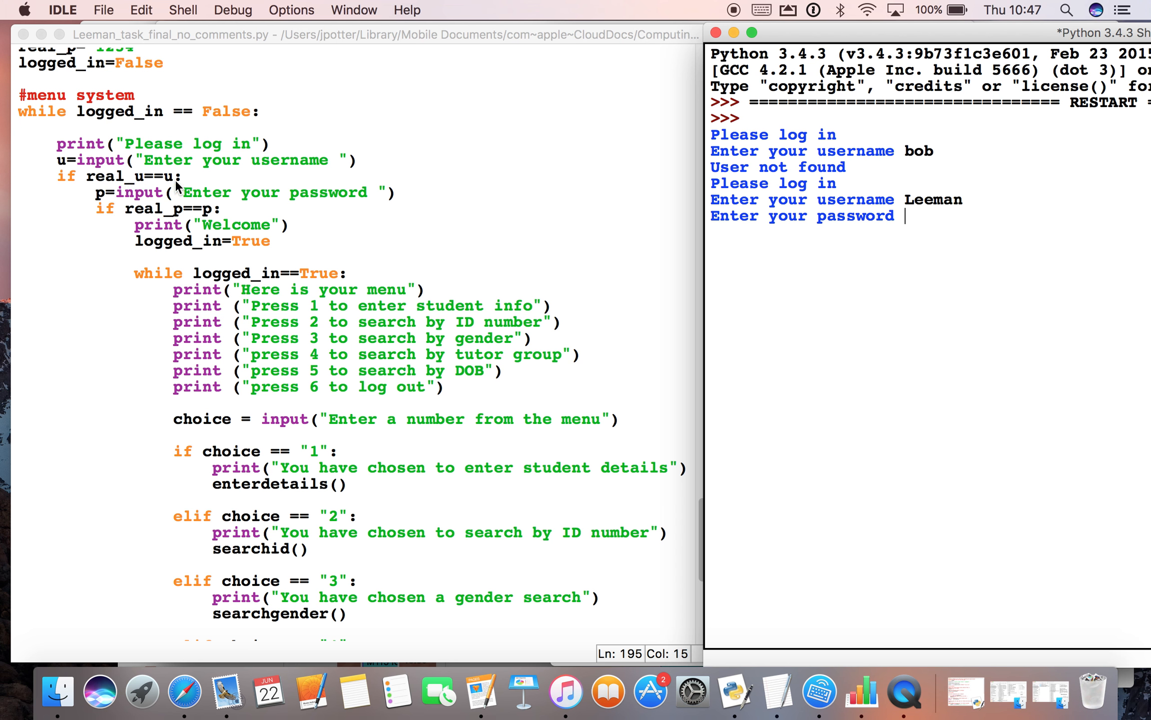
mouse_move(246, 180)
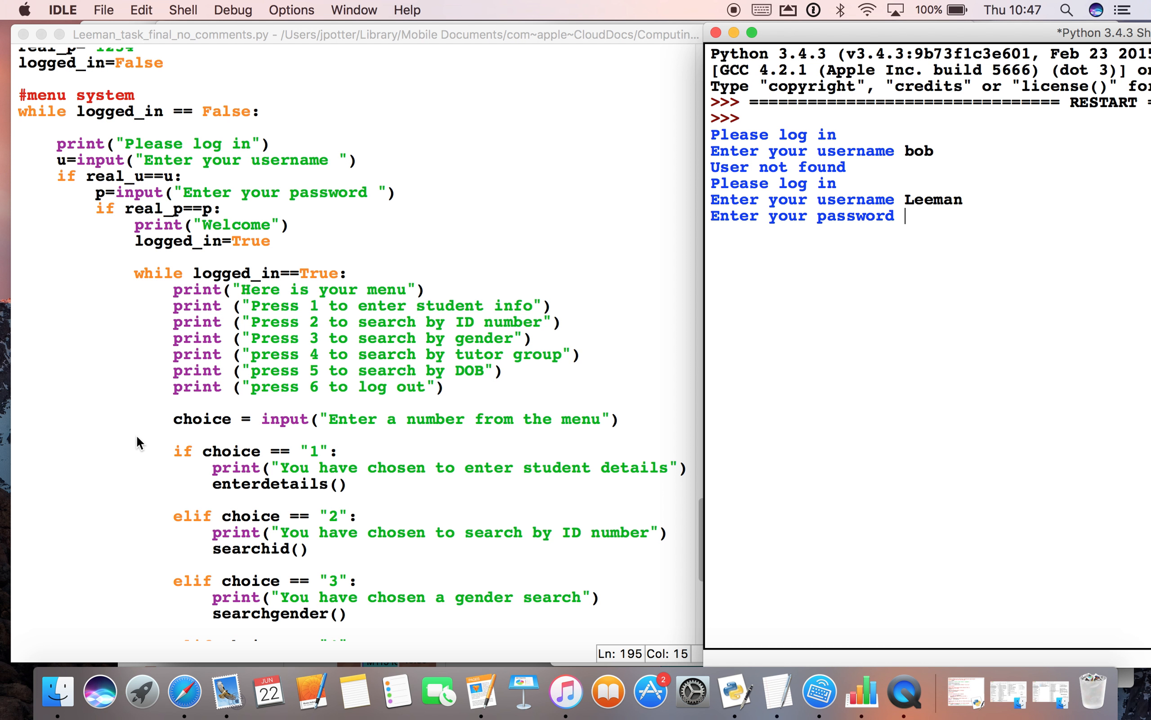
mouse_move(239, 211)
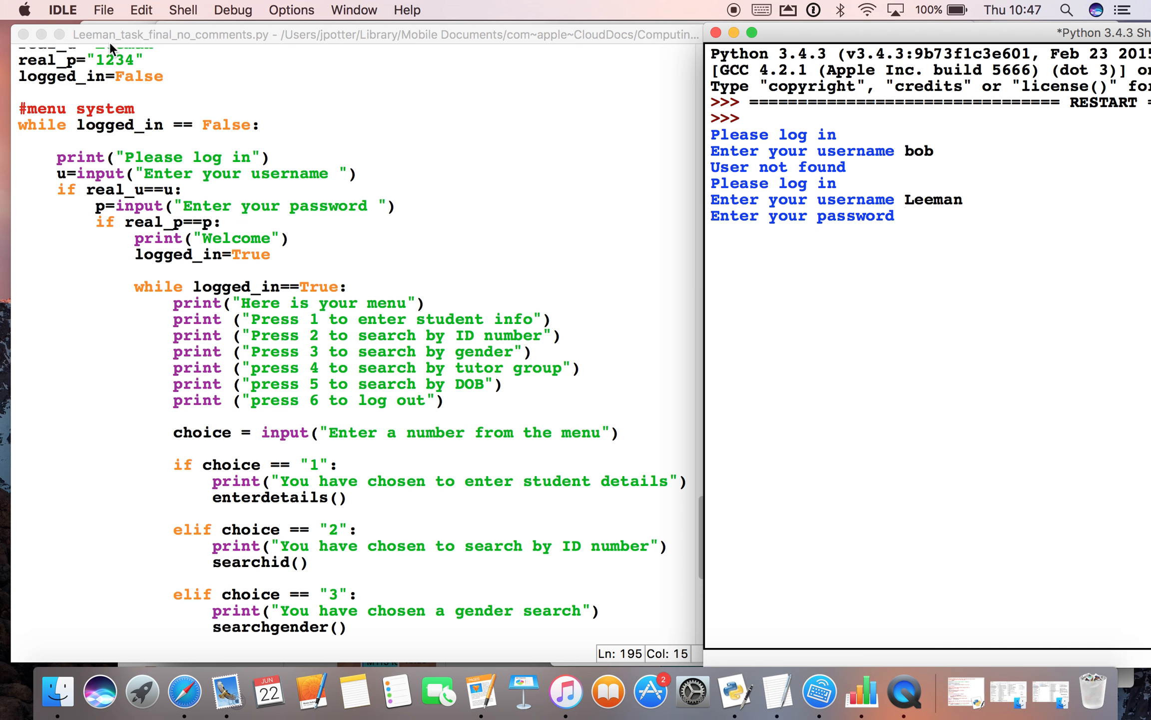
type("1234")
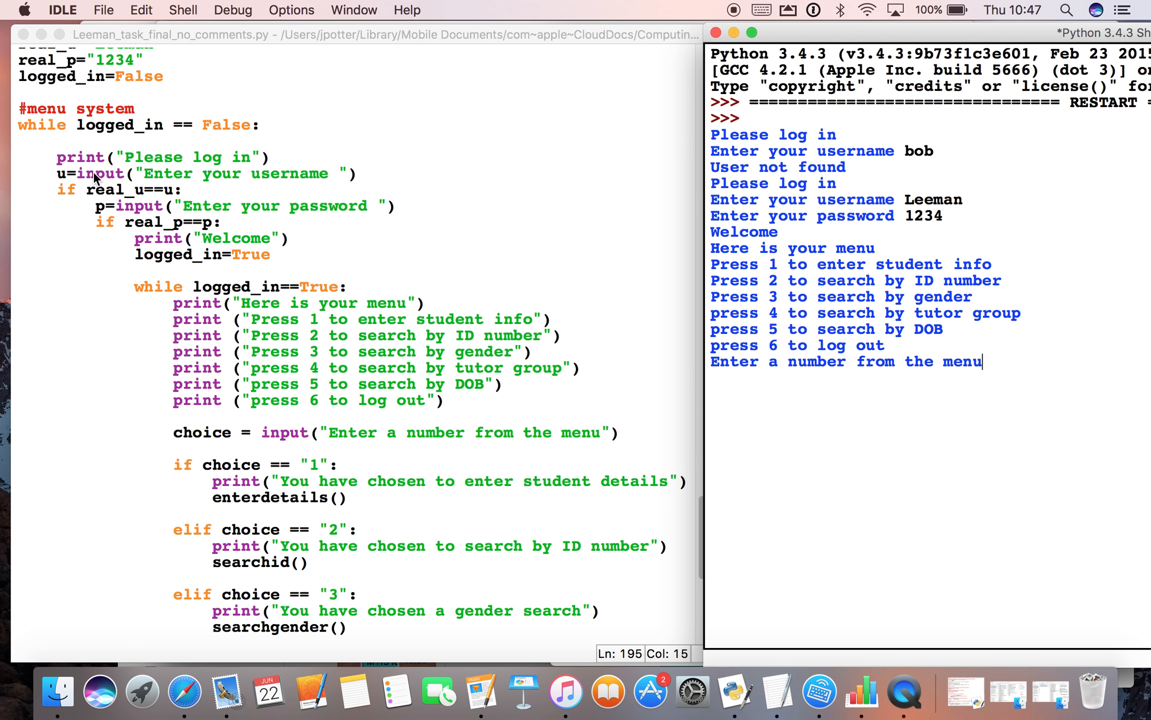
mouse_move(167, 259)
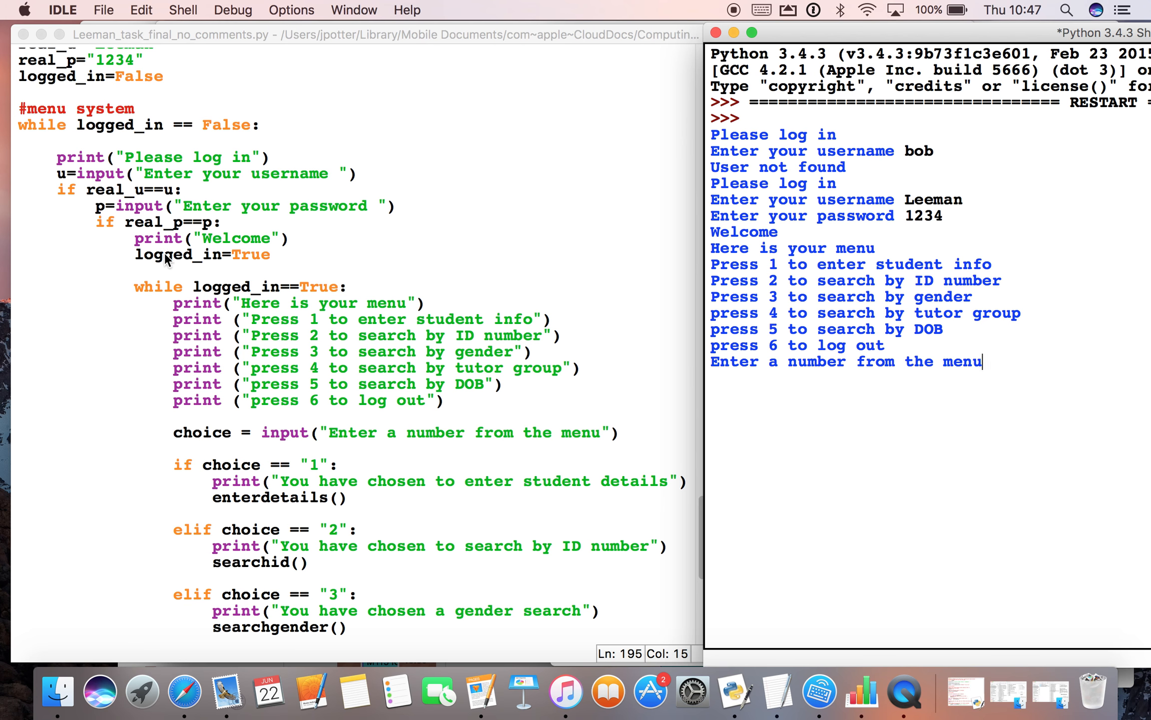
mouse_move(259, 263)
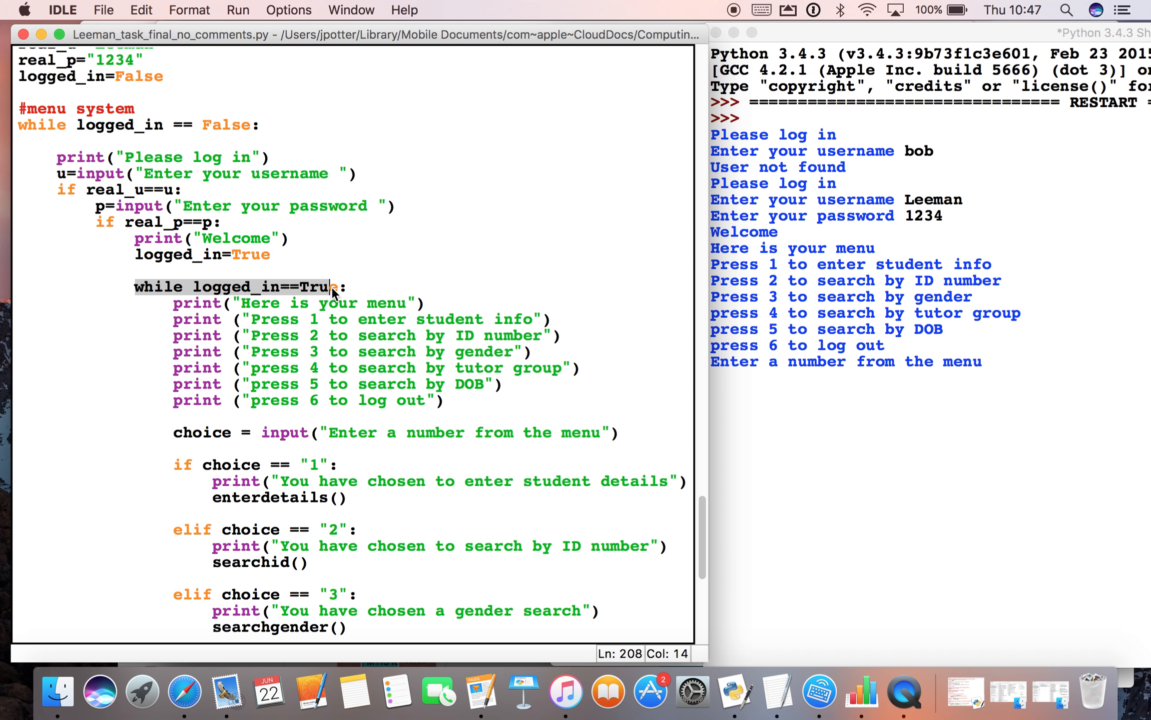
left_click(349, 287)
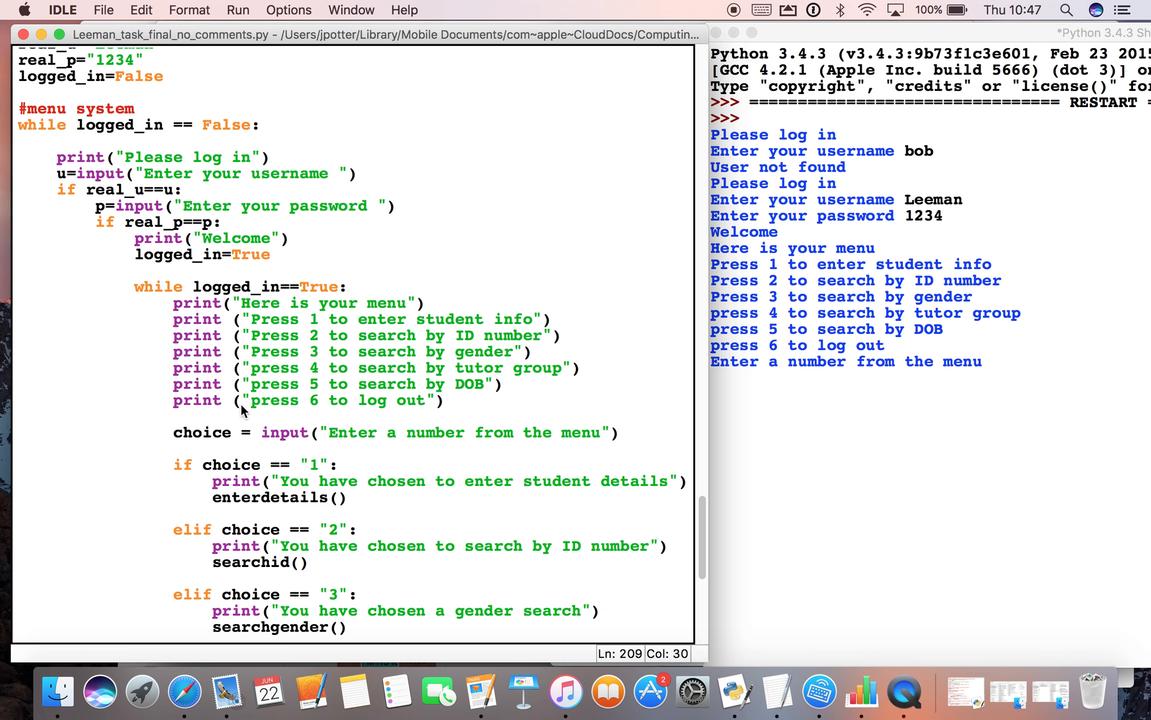
scroll("down", 3)
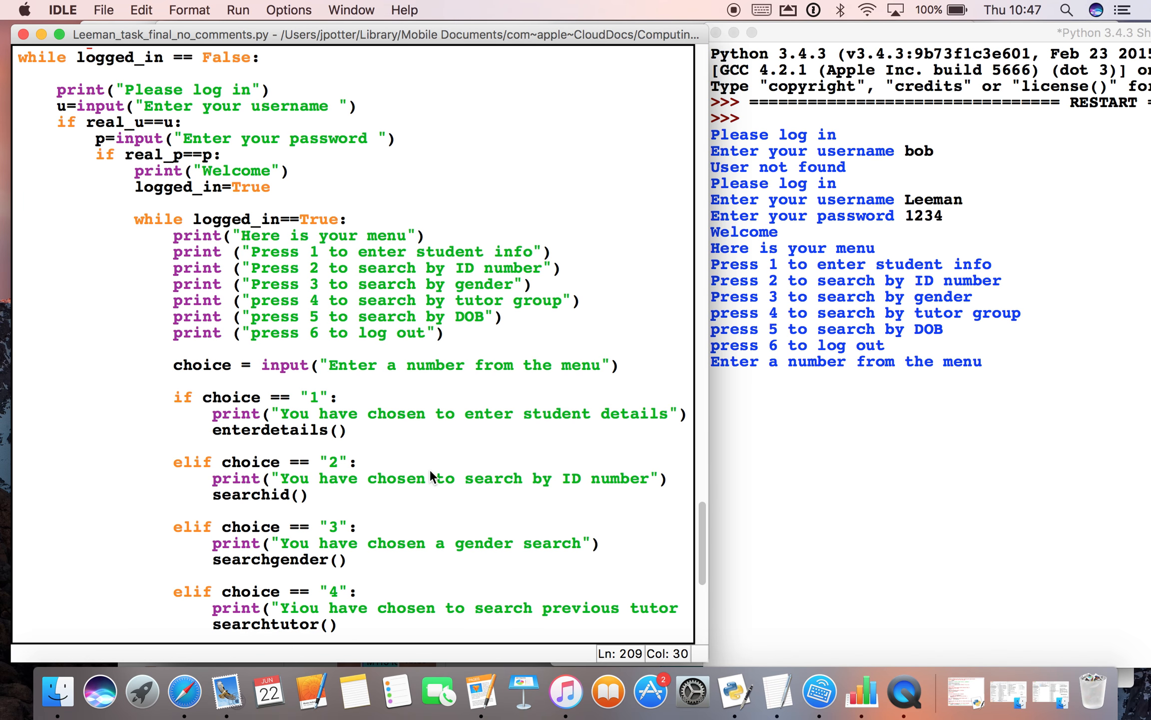
scroll("down", 3)
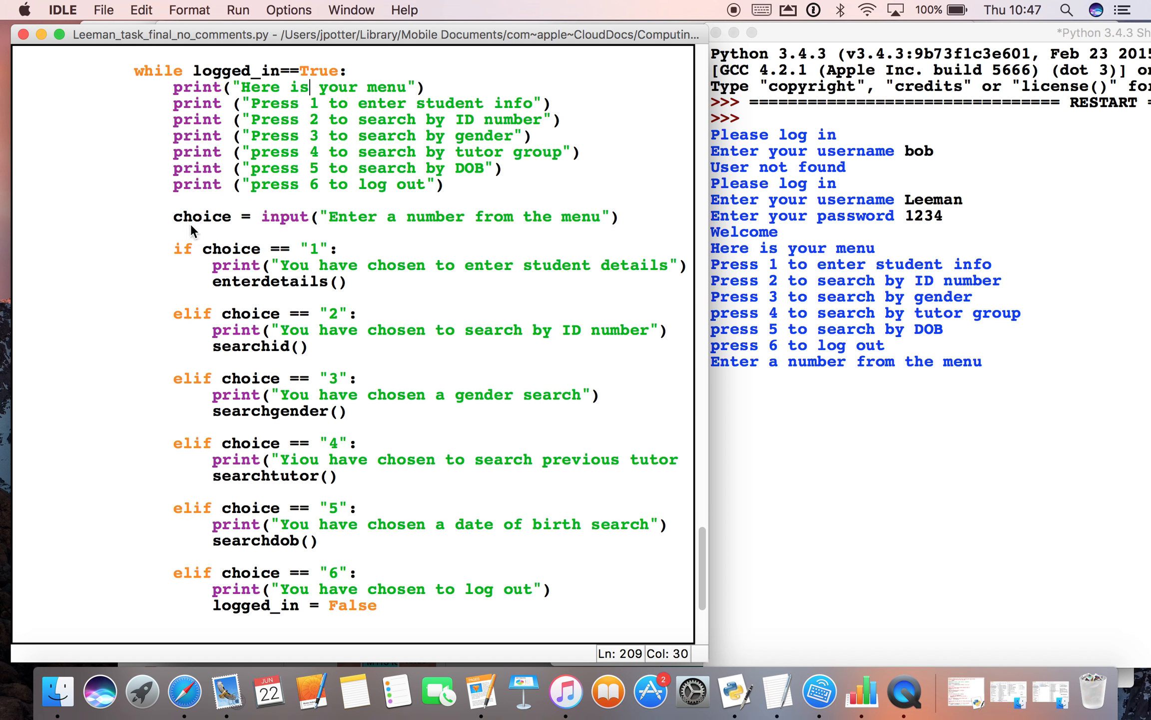
mouse_move(338, 228)
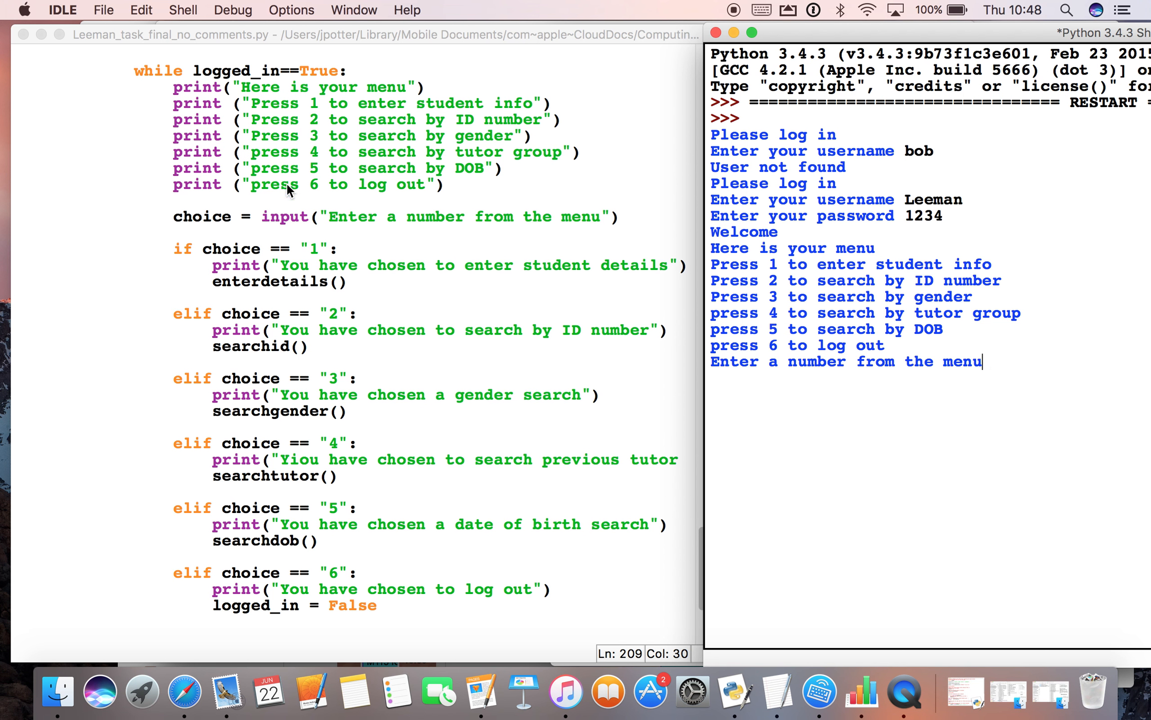
mouse_move(315, 138)
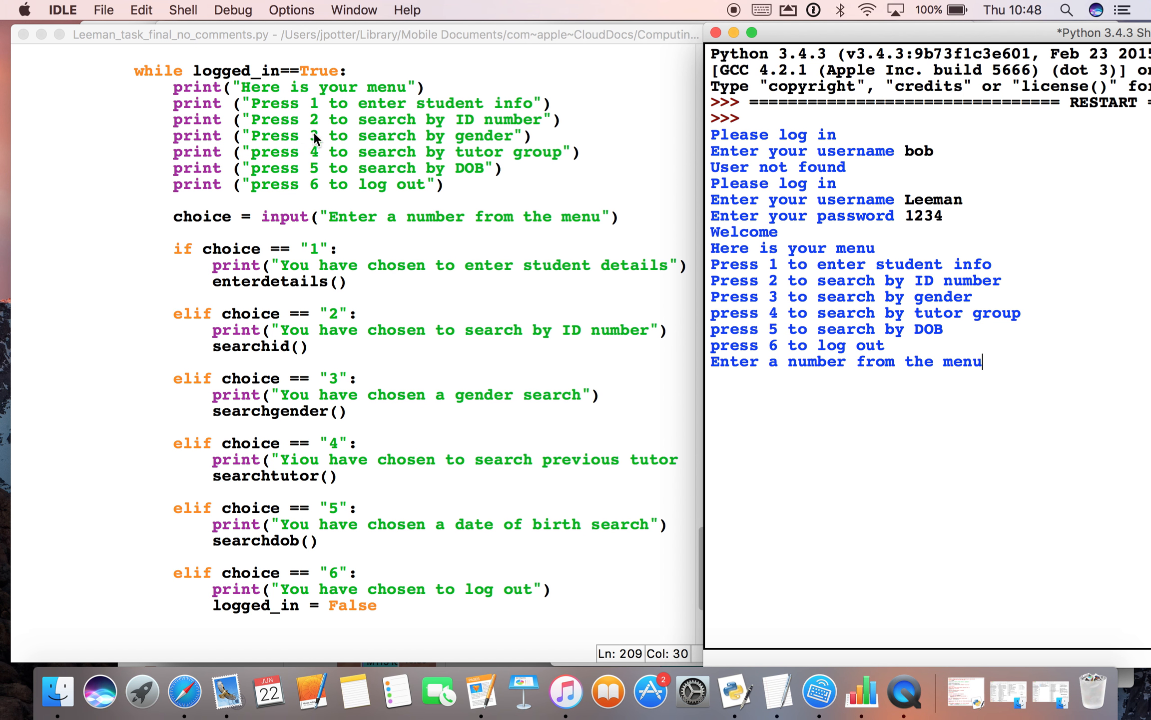
mouse_move(306, 263)
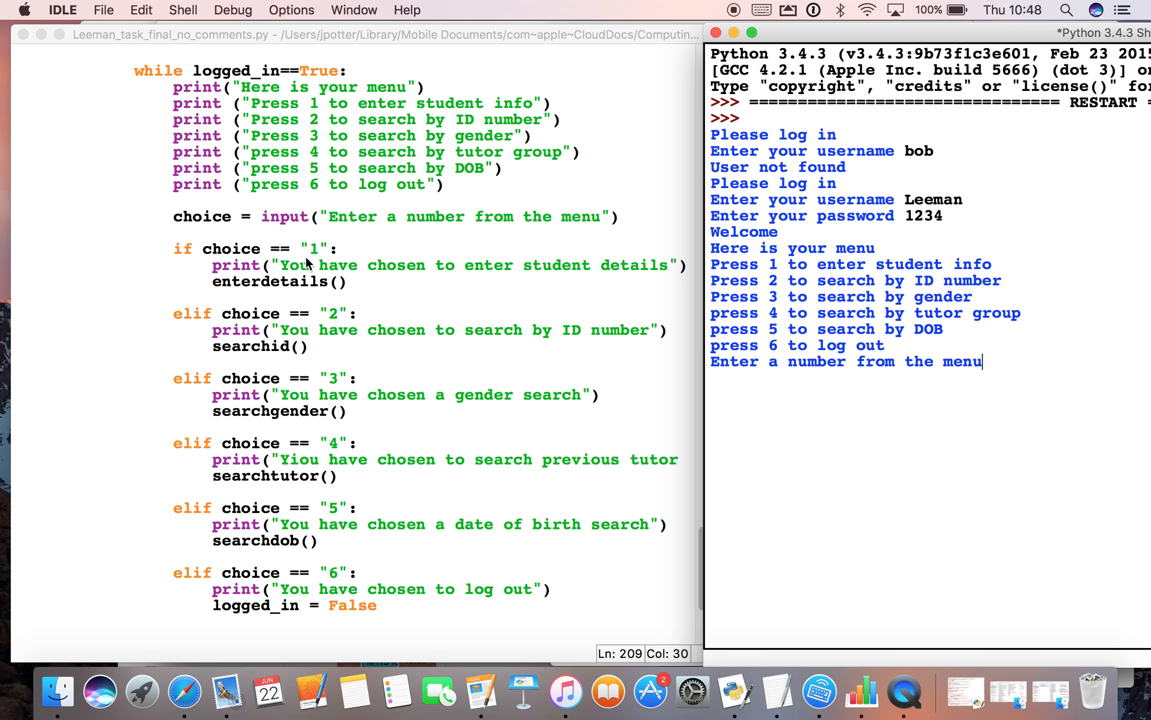
mouse_move(309, 438)
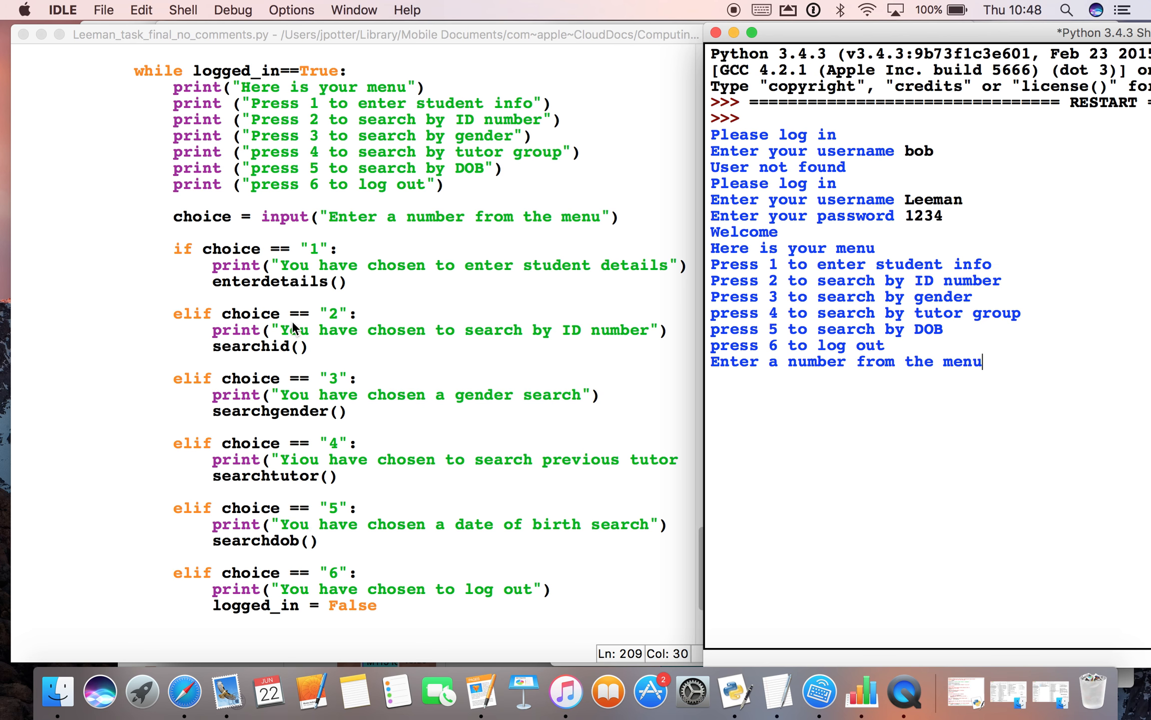
mouse_move(320, 264)
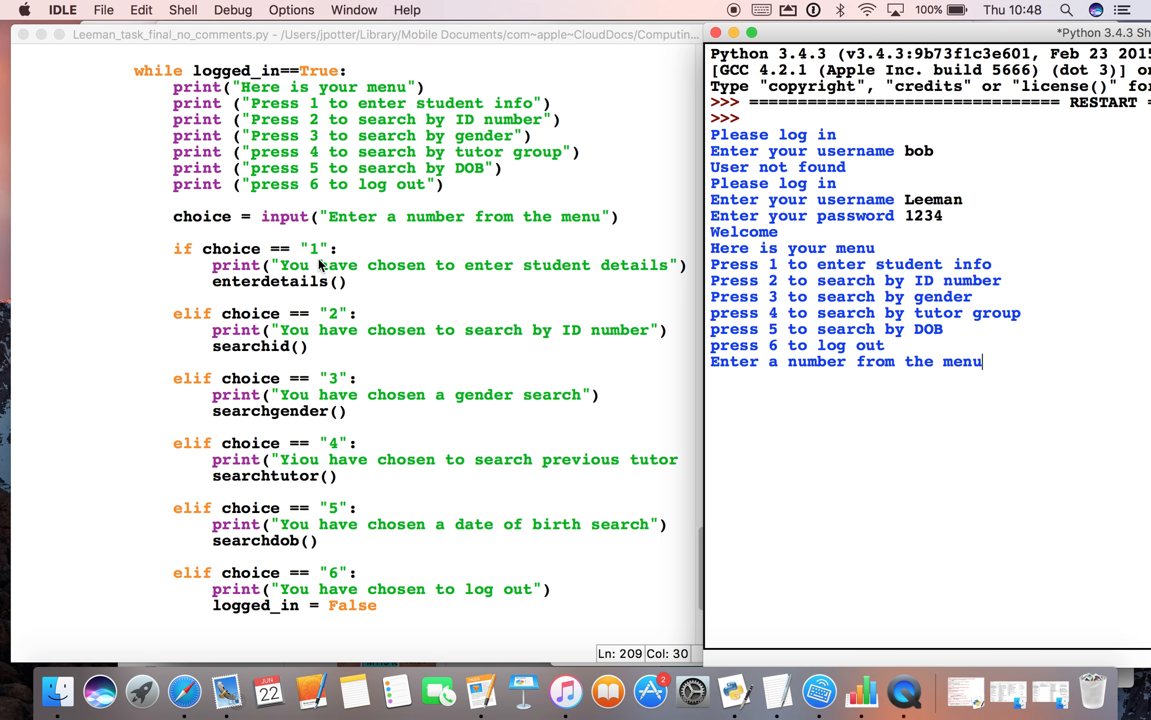
mouse_move(351, 292)
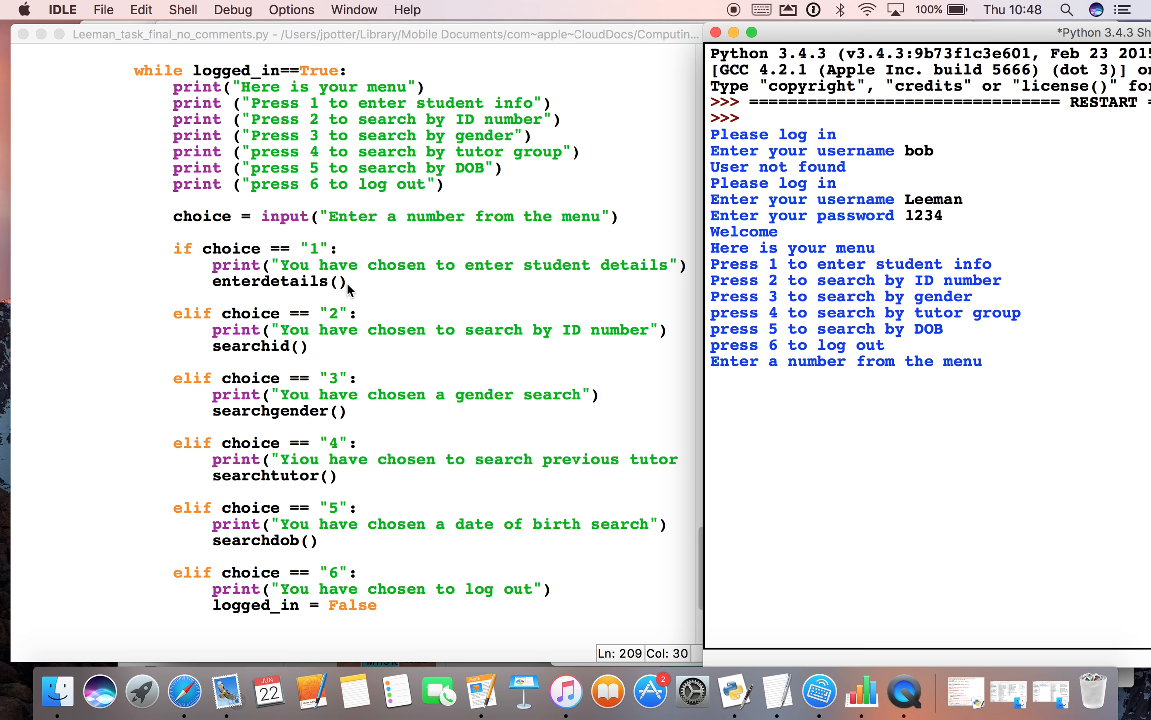
double_click(270, 281)
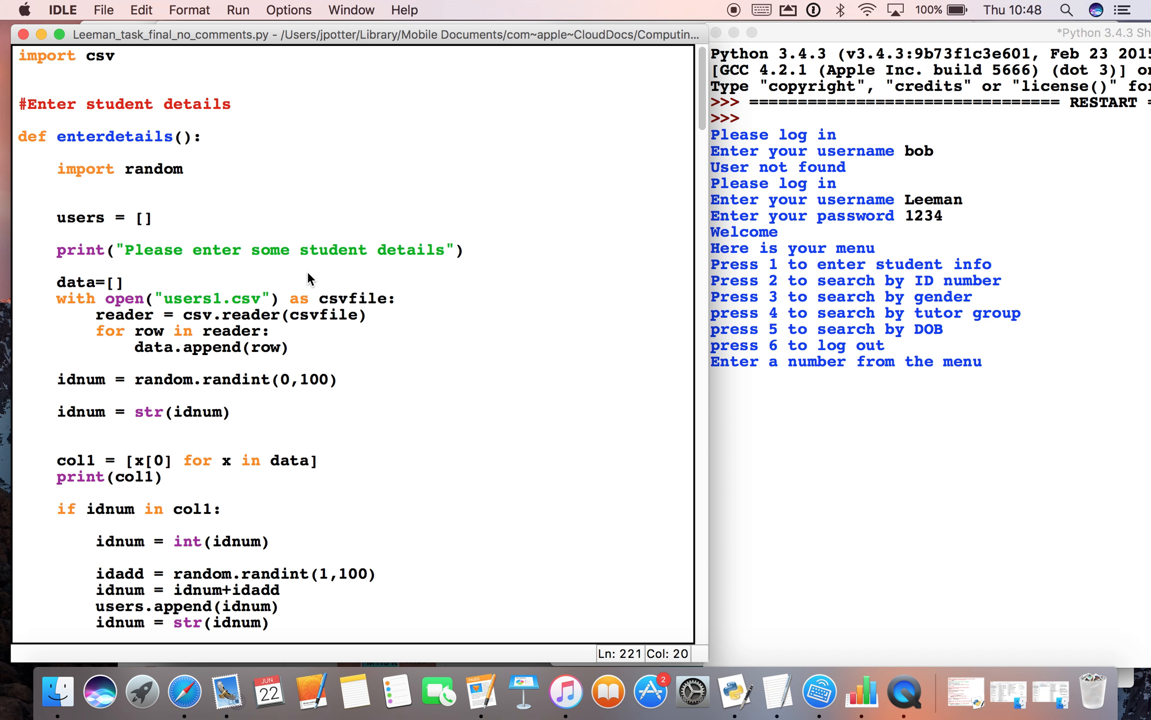
mouse_move(197, 237)
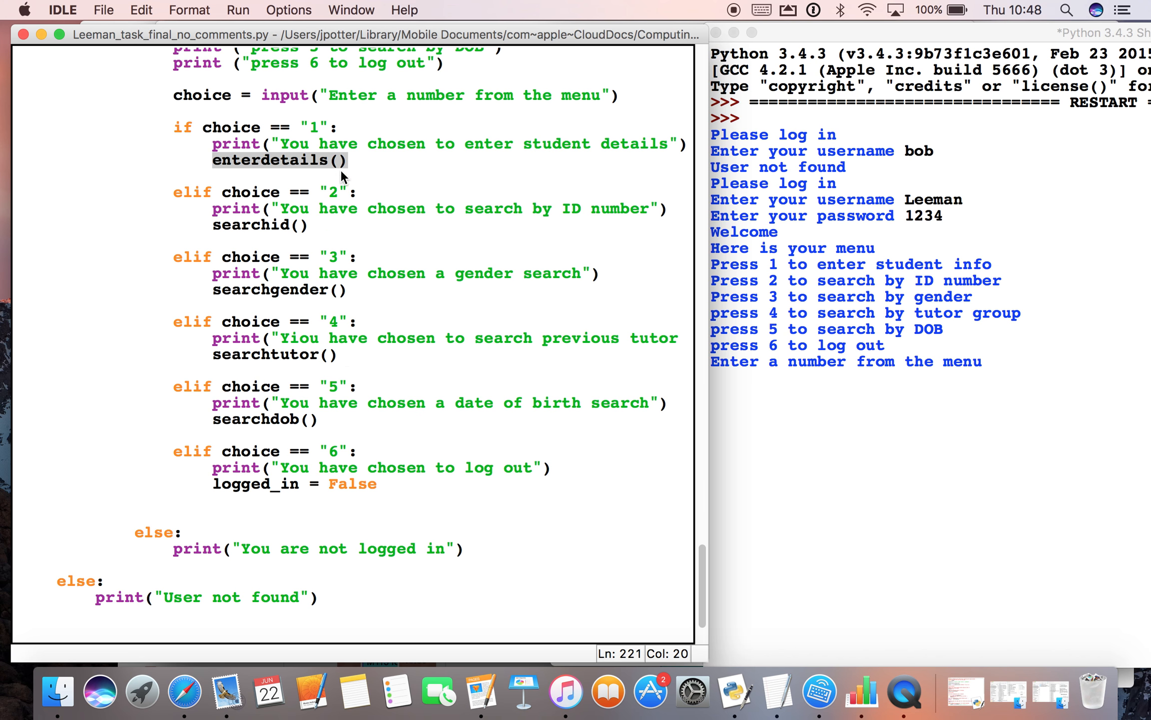
mouse_move(325, 366)
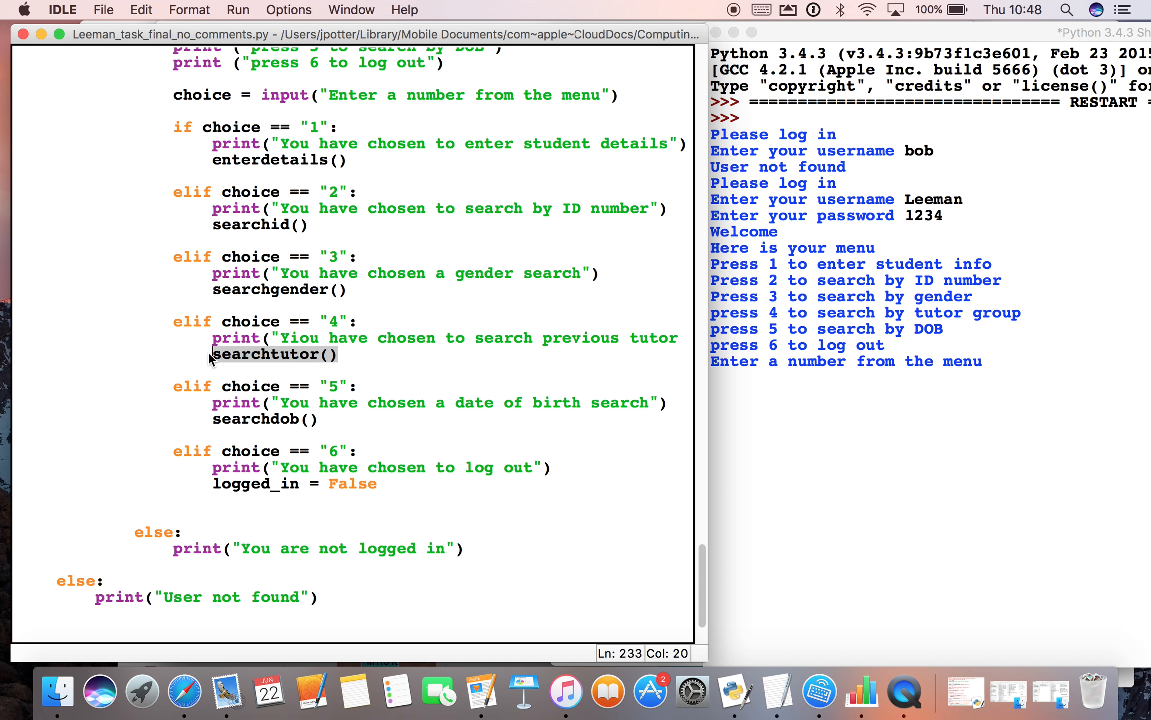
left_click(378, 482)
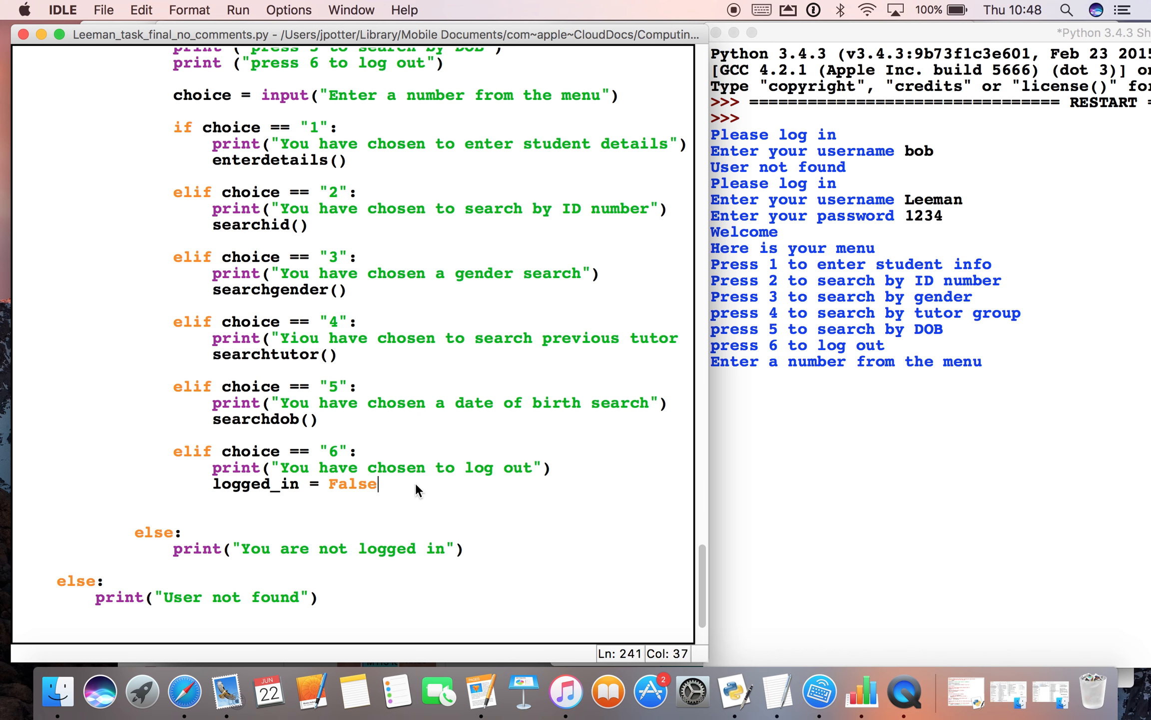
mouse_move(400, 491)
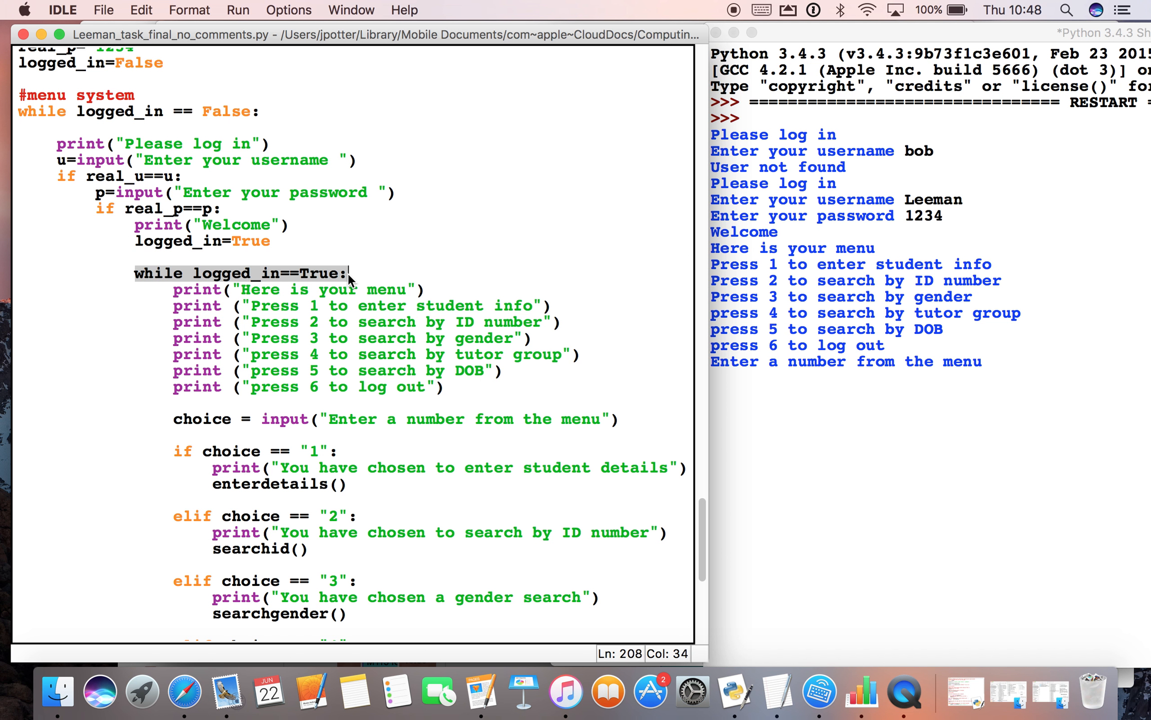
mouse_move(350, 281)
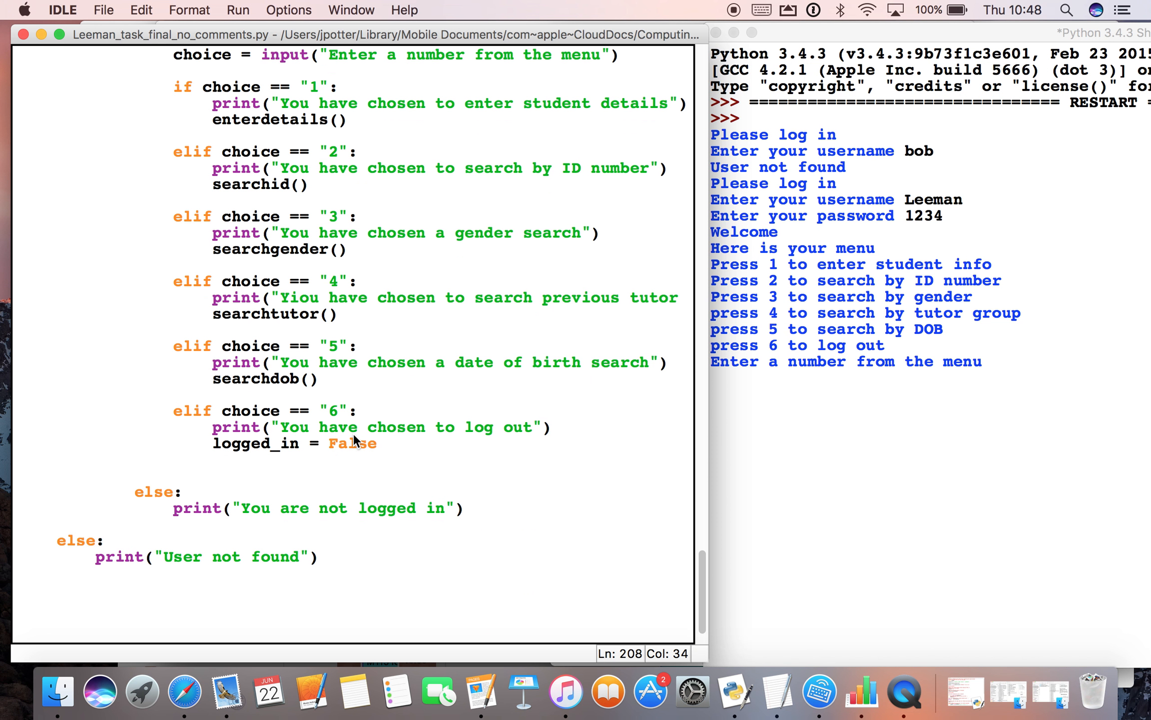
mouse_move(372, 455)
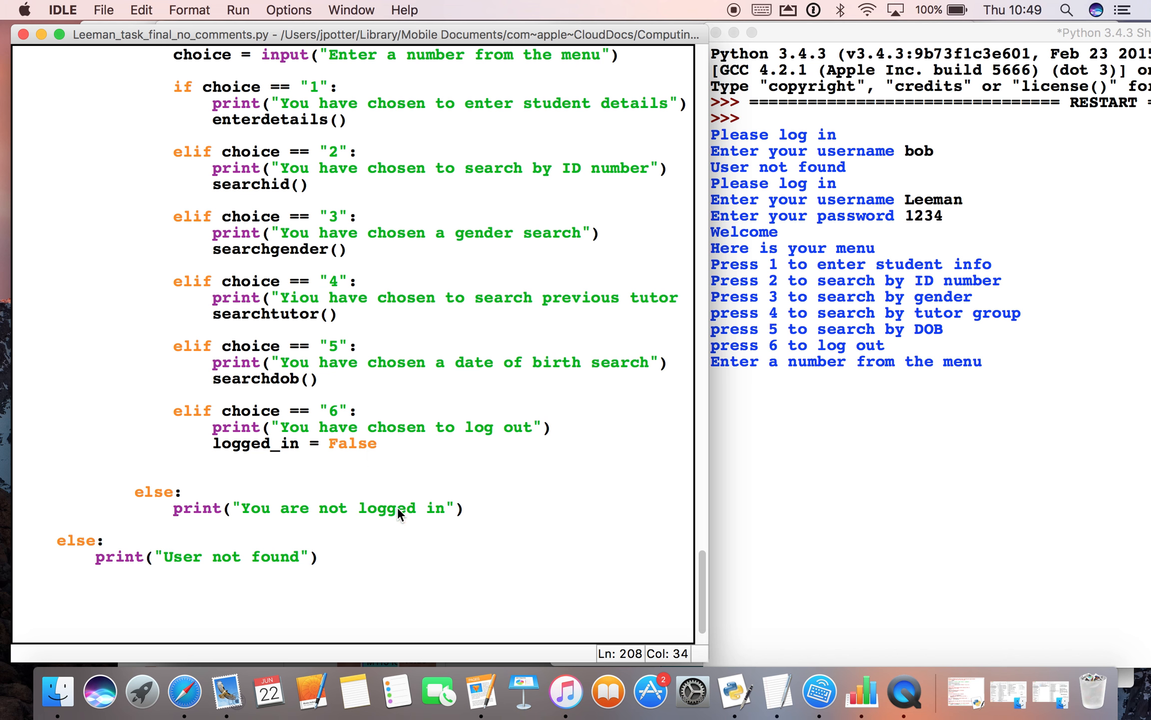
mouse_move(1031, 440)
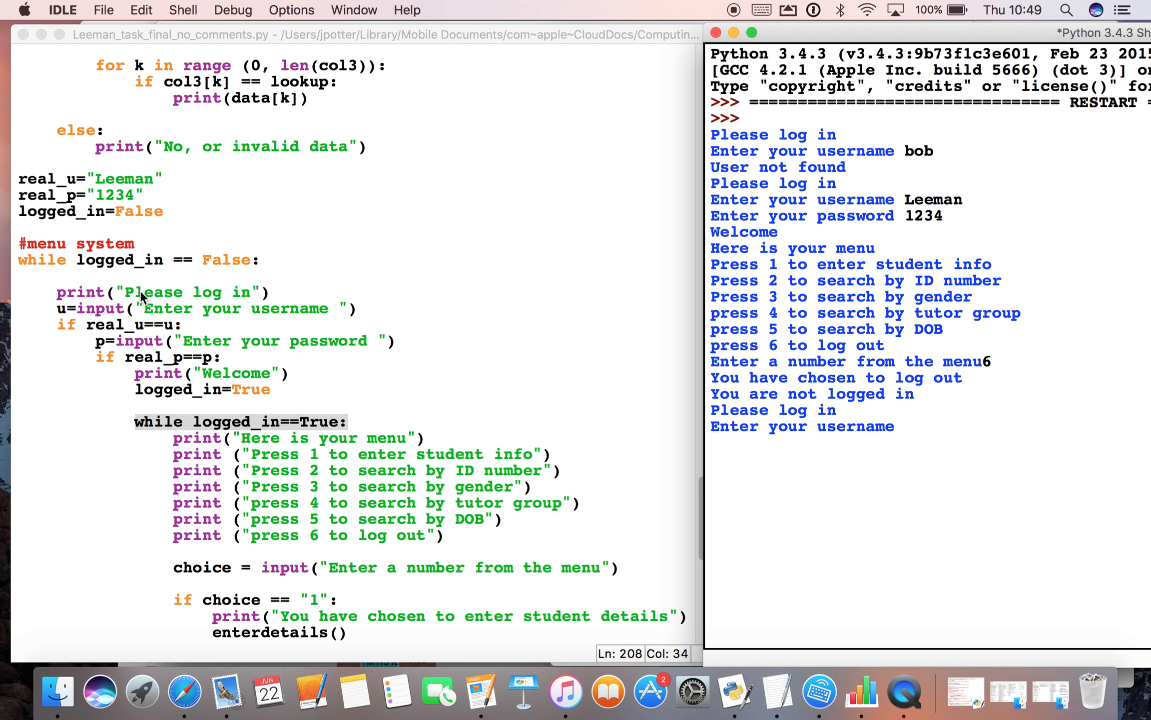
mouse_move(367, 300)
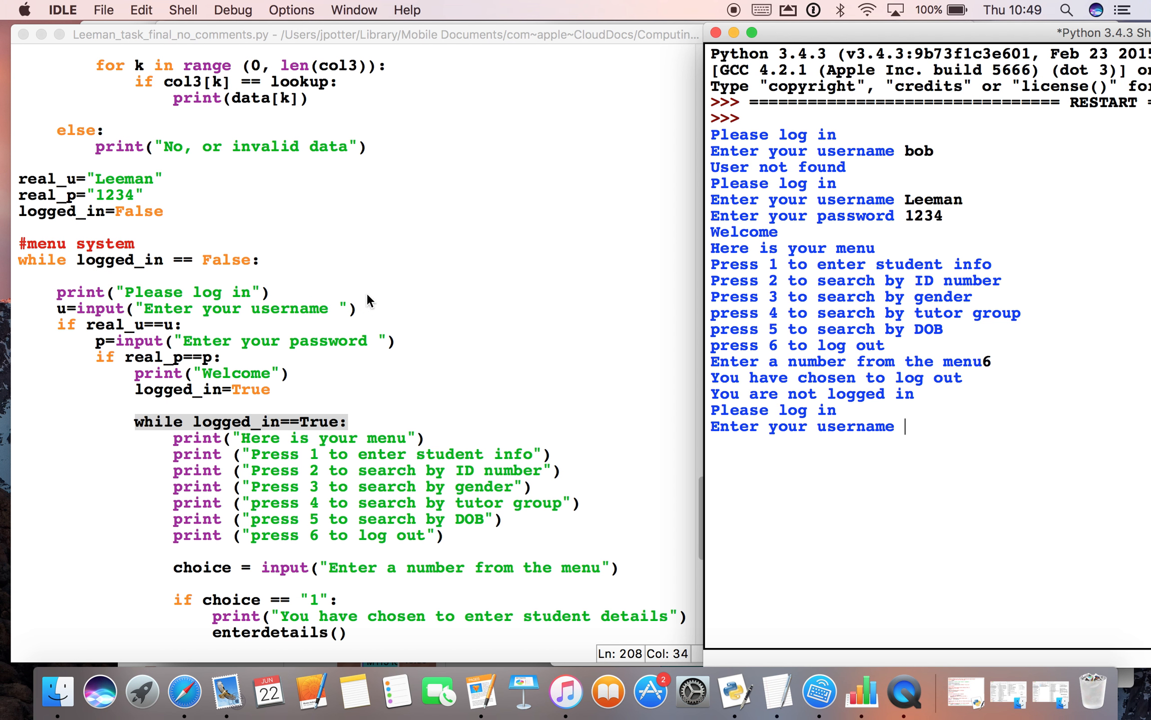
type("Leeman")
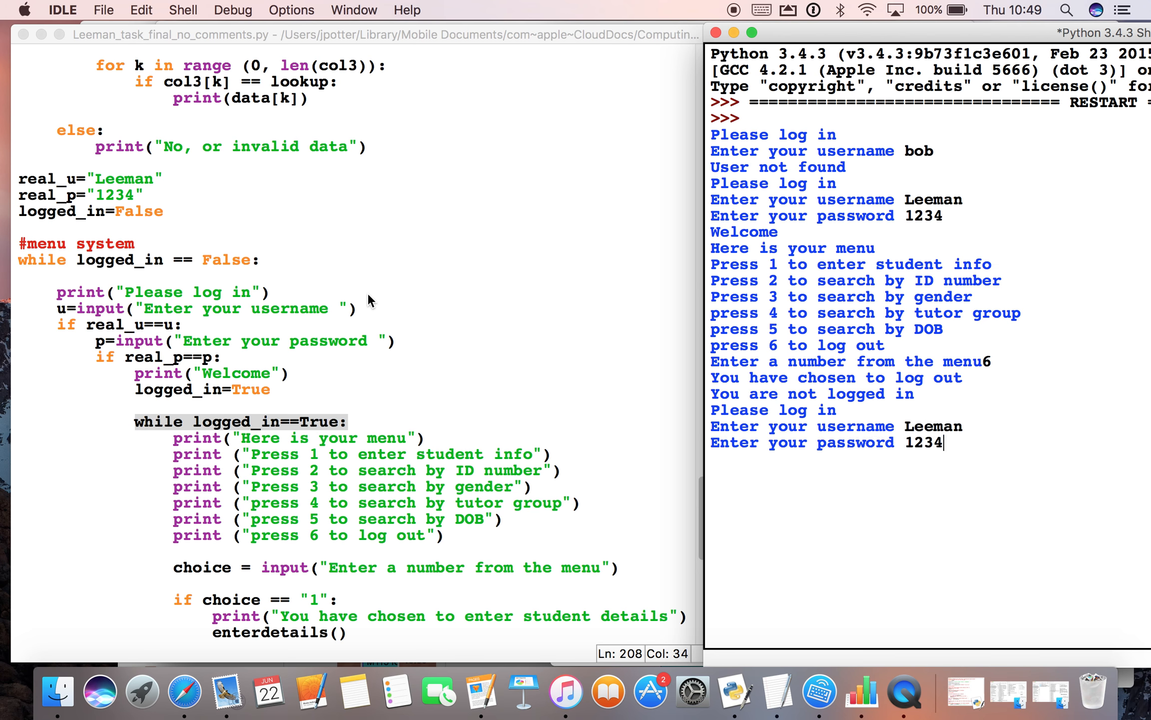
key("enter")
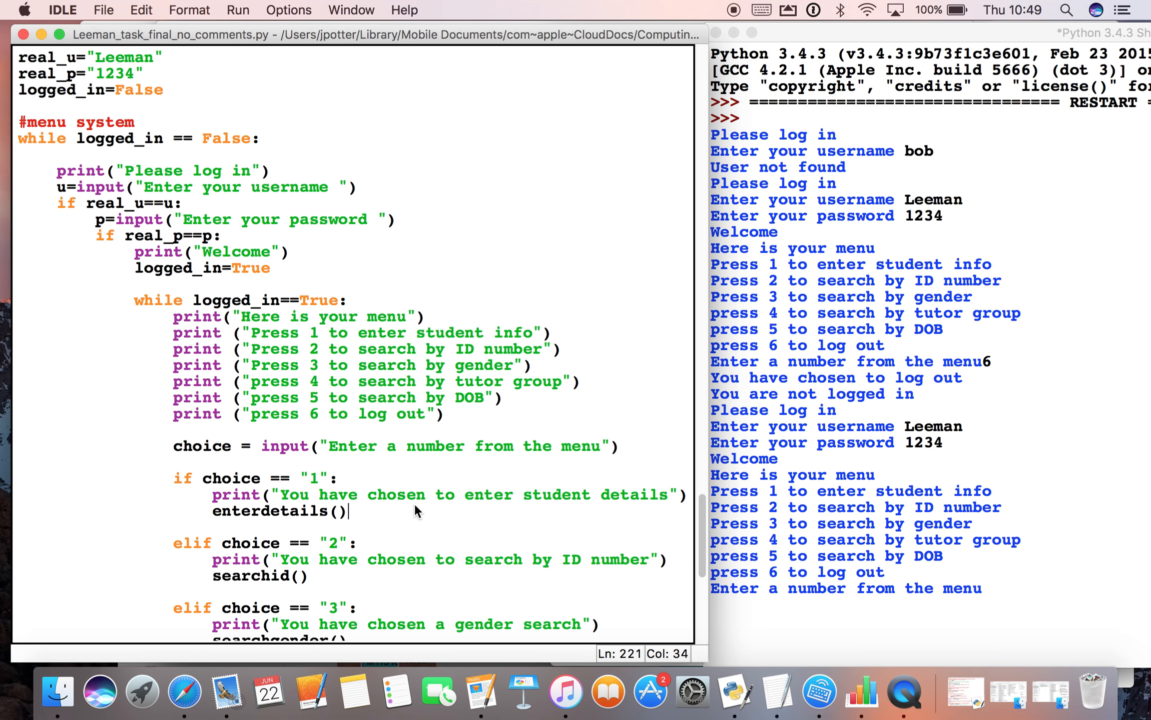
mouse_move(355, 514)
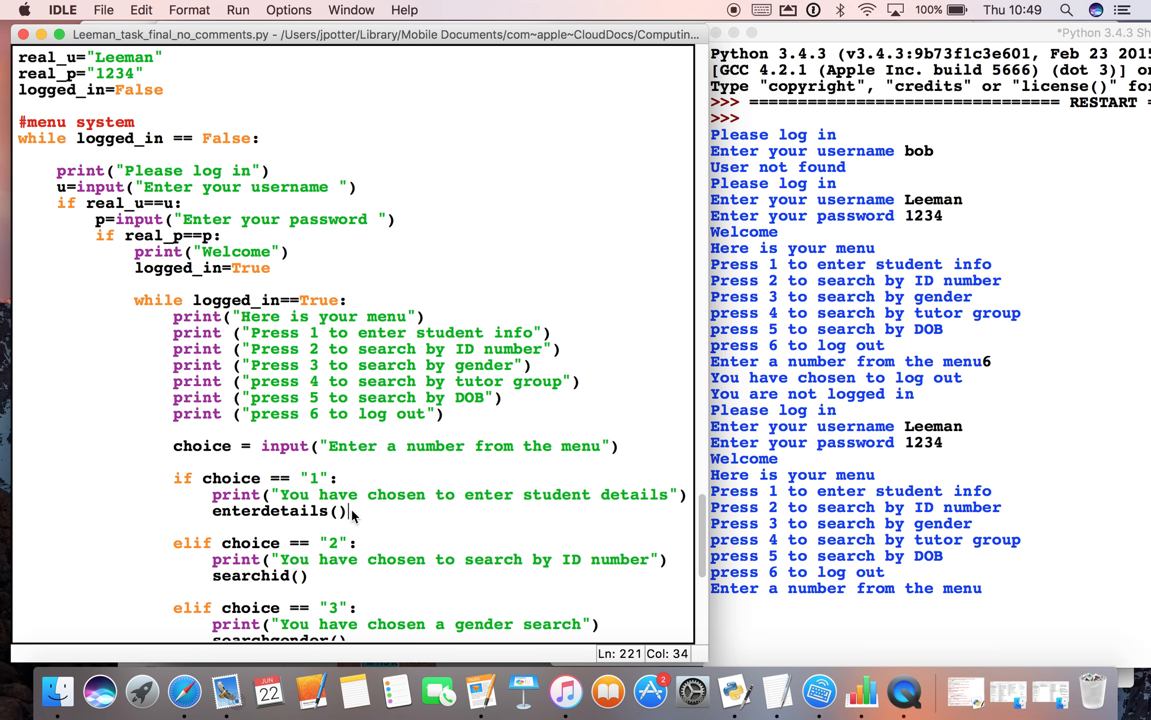
Select the enterdetails() call under choice 1 in the menu code
double_click(278, 511)
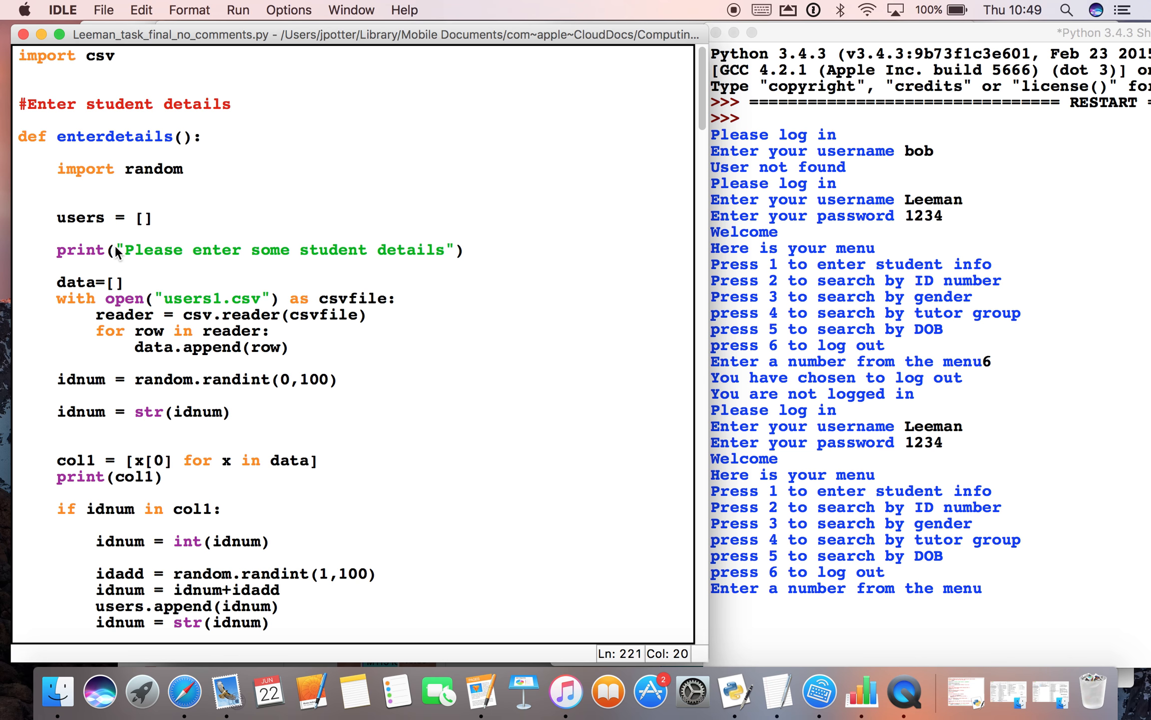
mouse_move(987, 580)
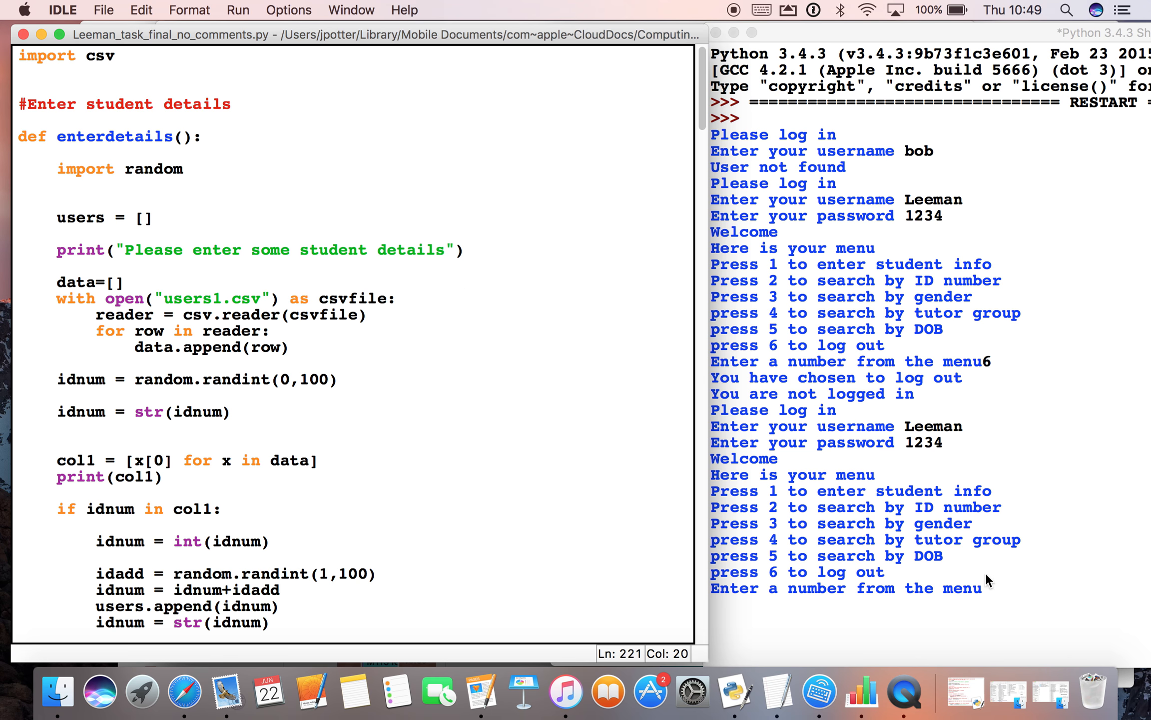
Choose menu option 1 so student entry starts, assigns ID 88 and asks for a surname
type("1")
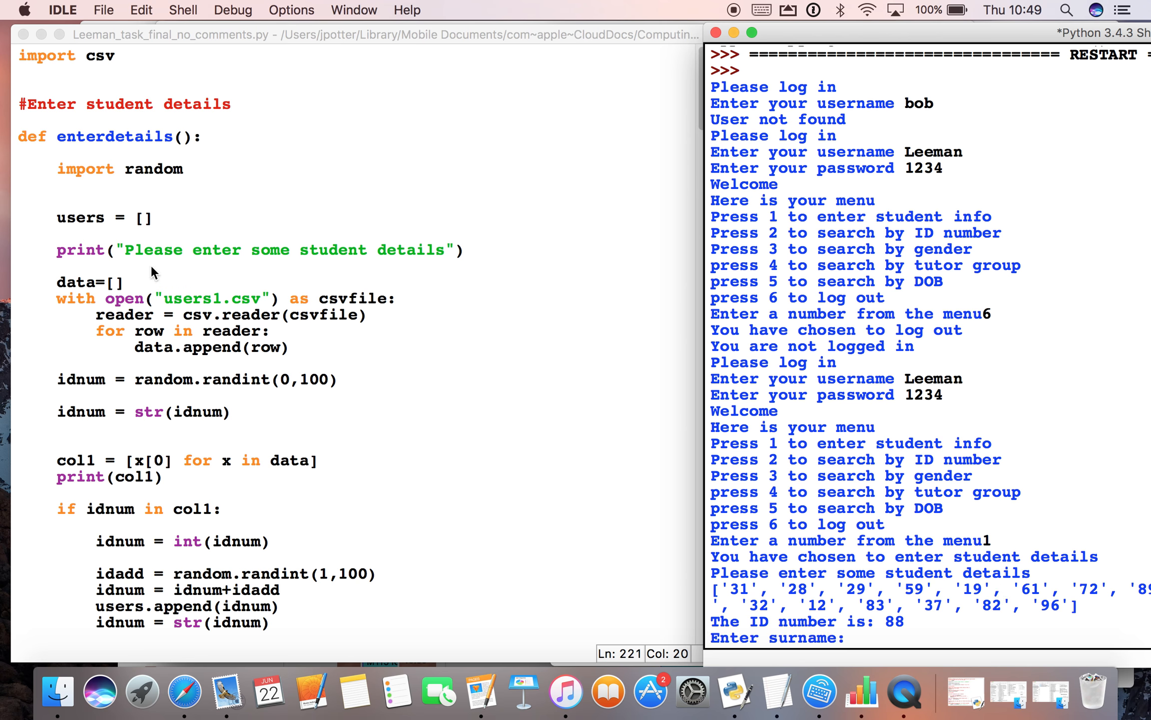
scroll("down", 3)
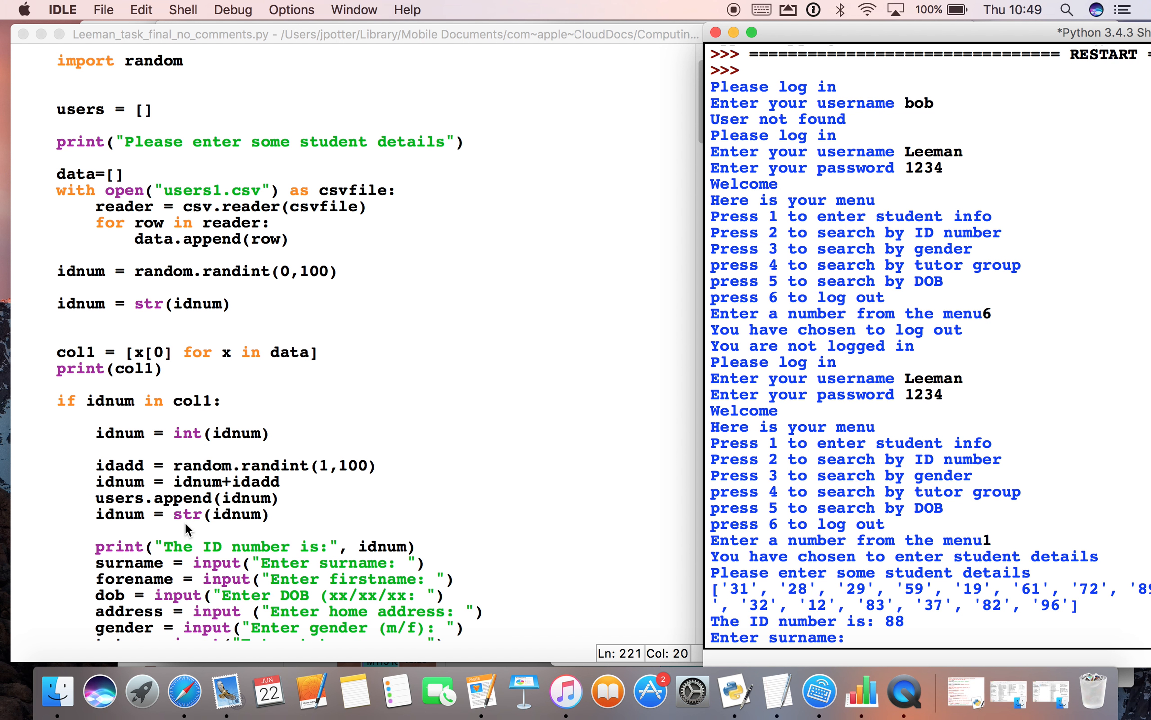